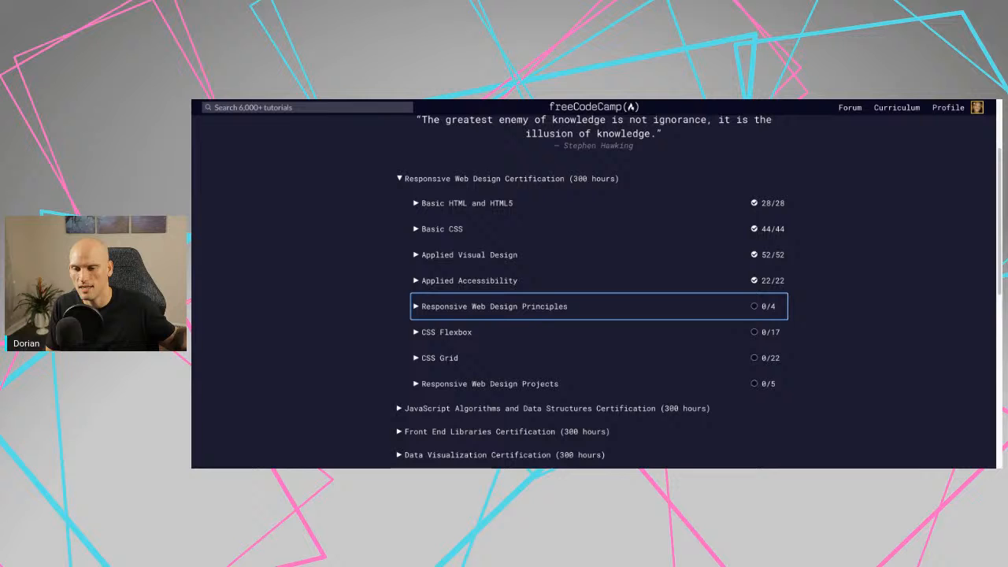
- Scroll down the curriculum map toward the Responsive Web Design Principles section
scroll("down", 3)
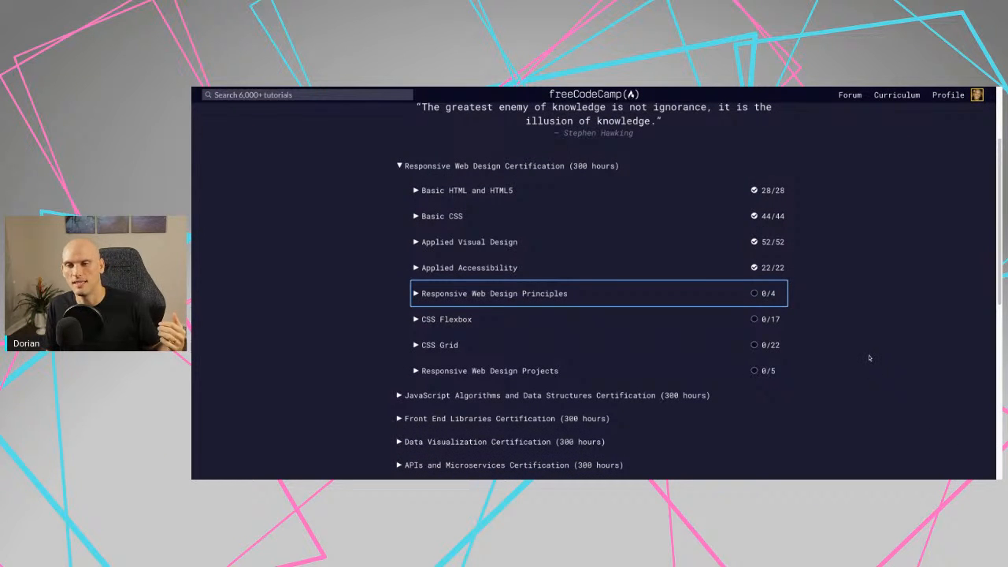
mouse_move(618, 294)
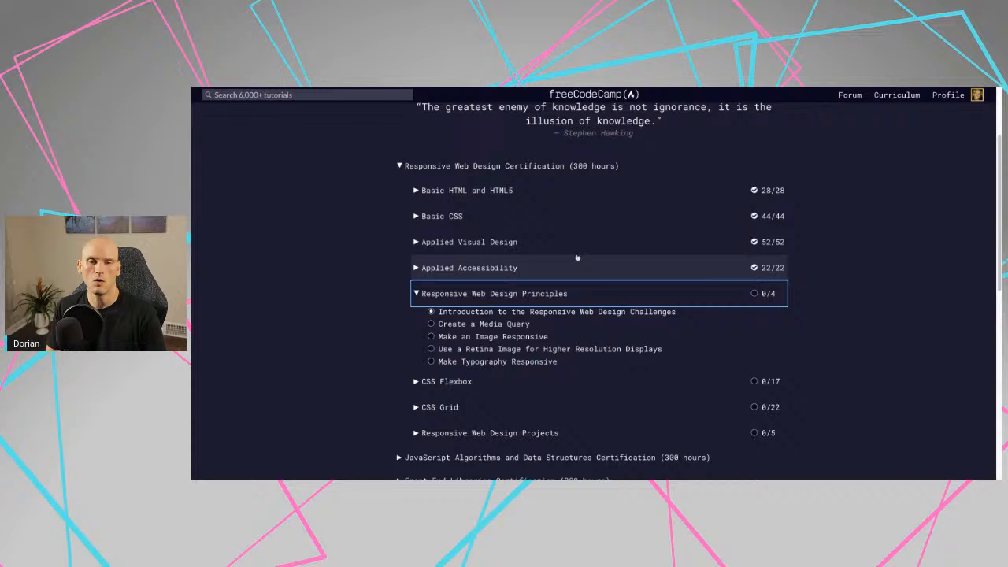
mouse_move(489, 262)
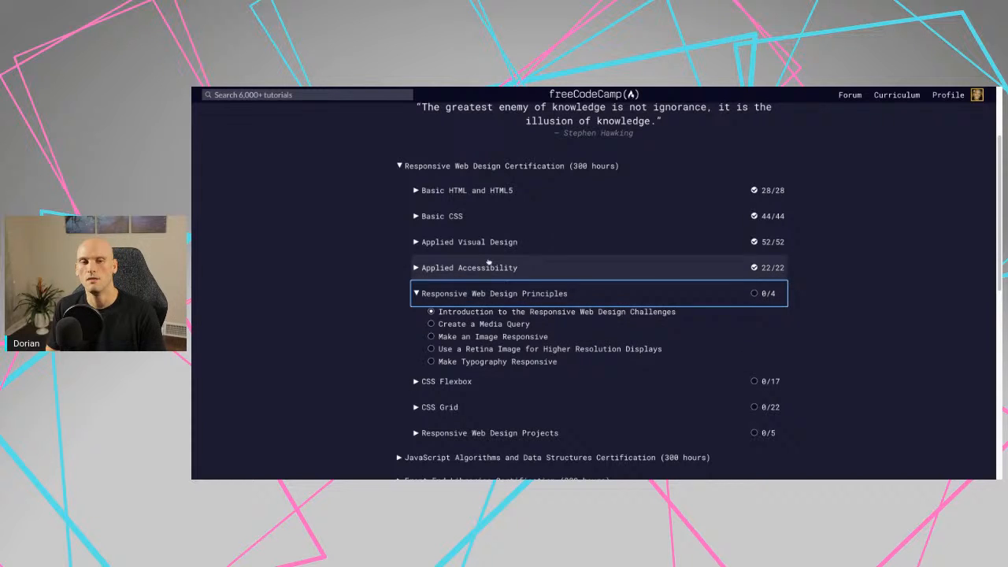
mouse_move(484, 324)
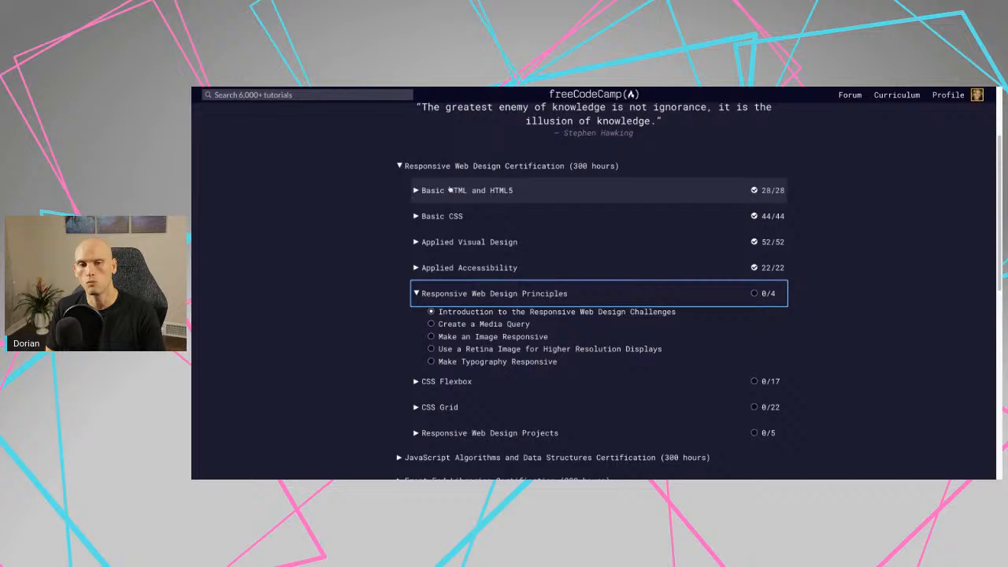
mouse_move(486, 216)
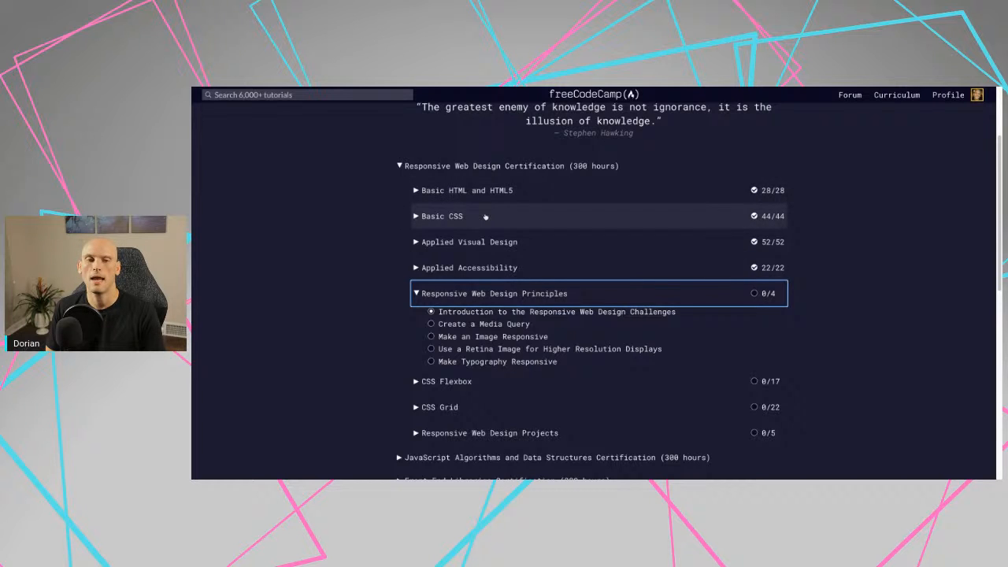
mouse_move(481, 267)
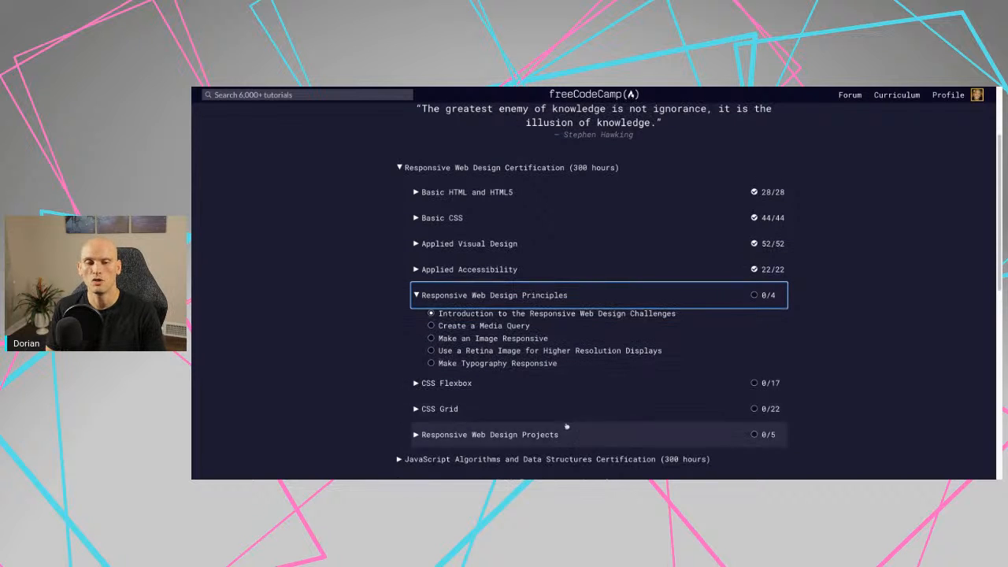
mouse_move(592, 433)
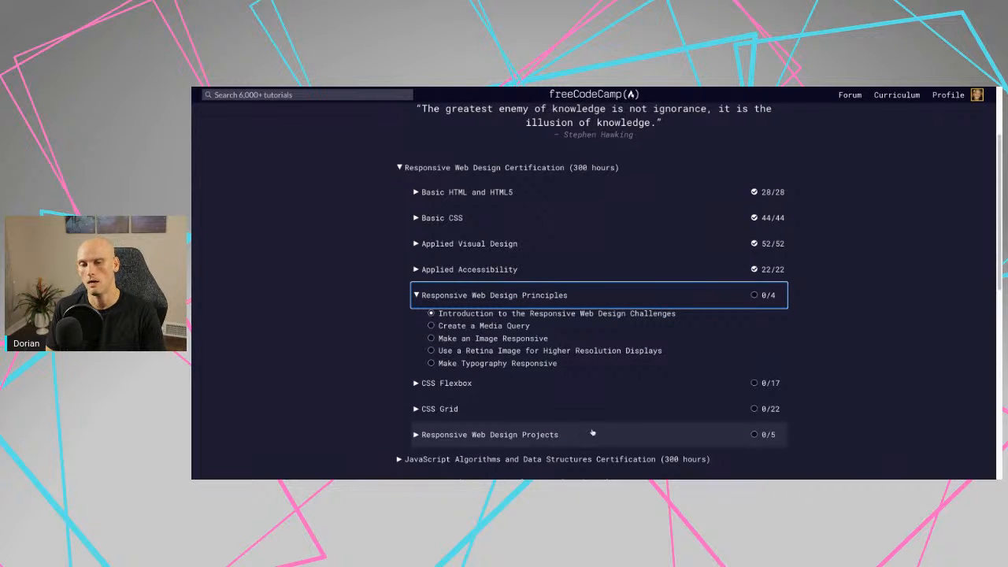
mouse_move(529, 345)
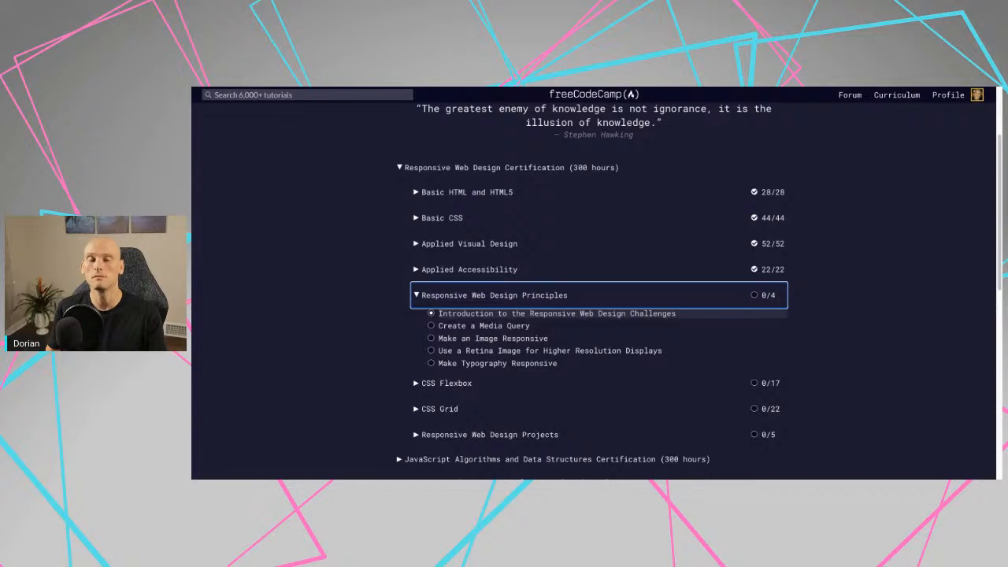
left_click(557, 313)
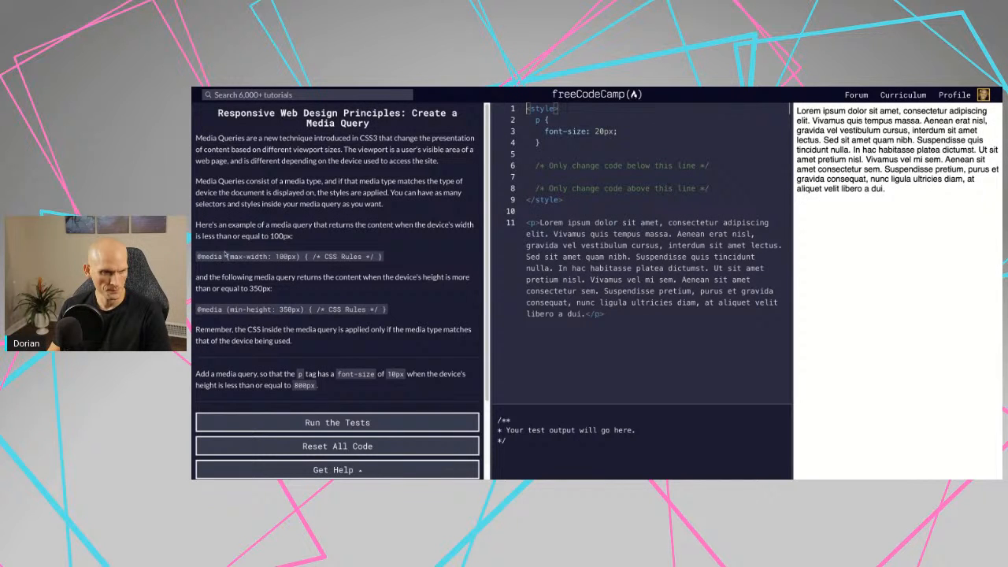
- Highlight a word in the media query example while reading the instructions
double_click(210, 256)
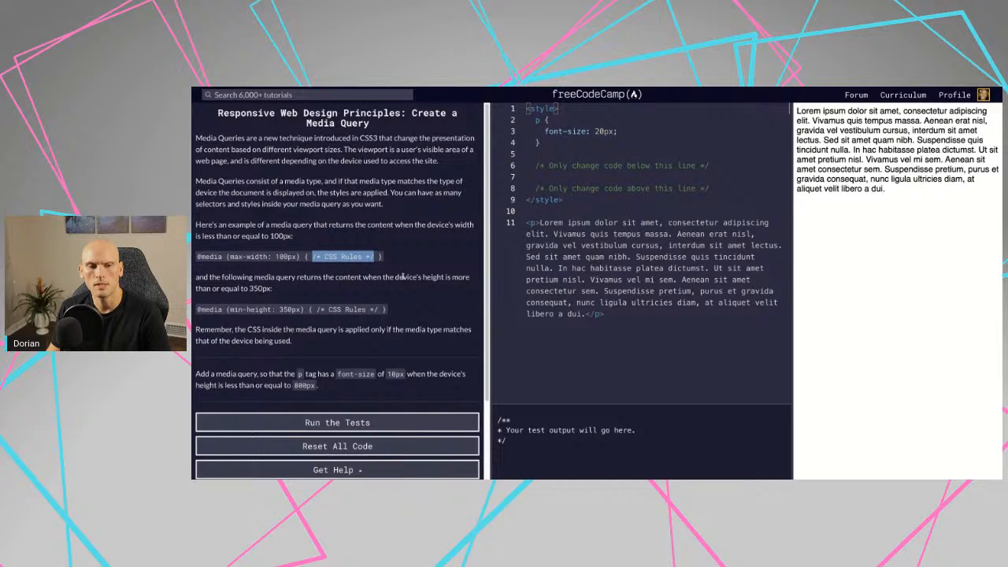
mouse_move(343, 289)
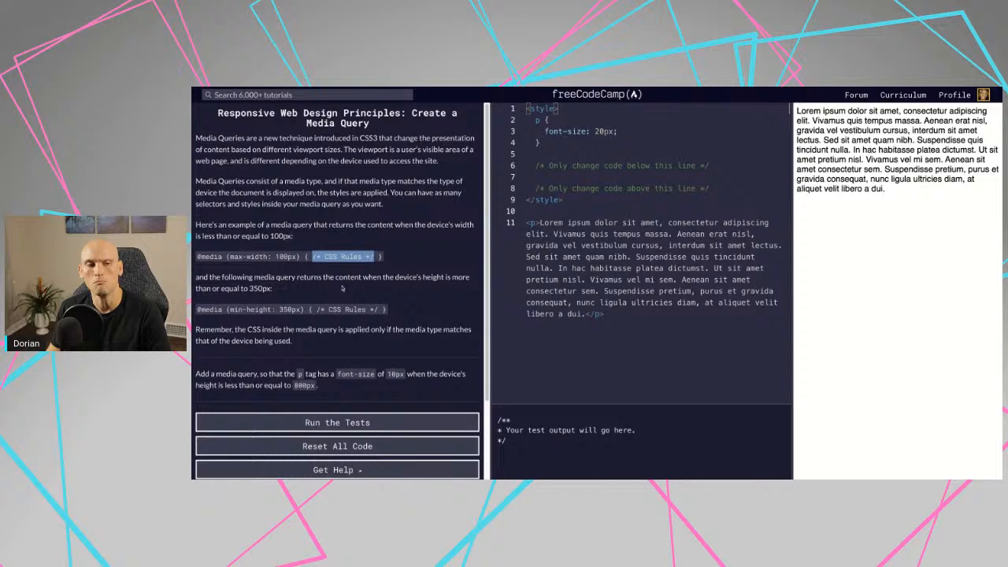
mouse_move(244, 290)
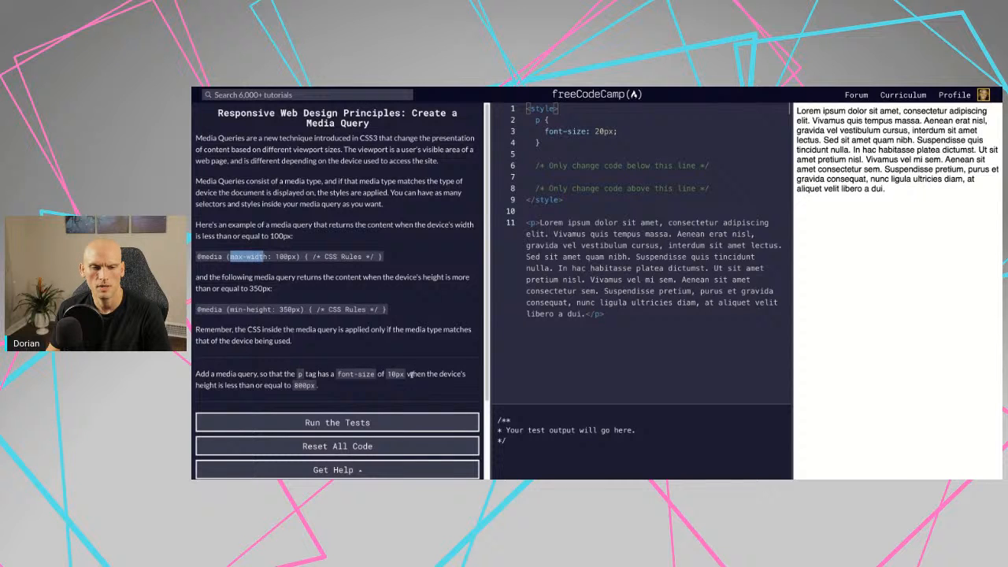
mouse_move(225, 400)
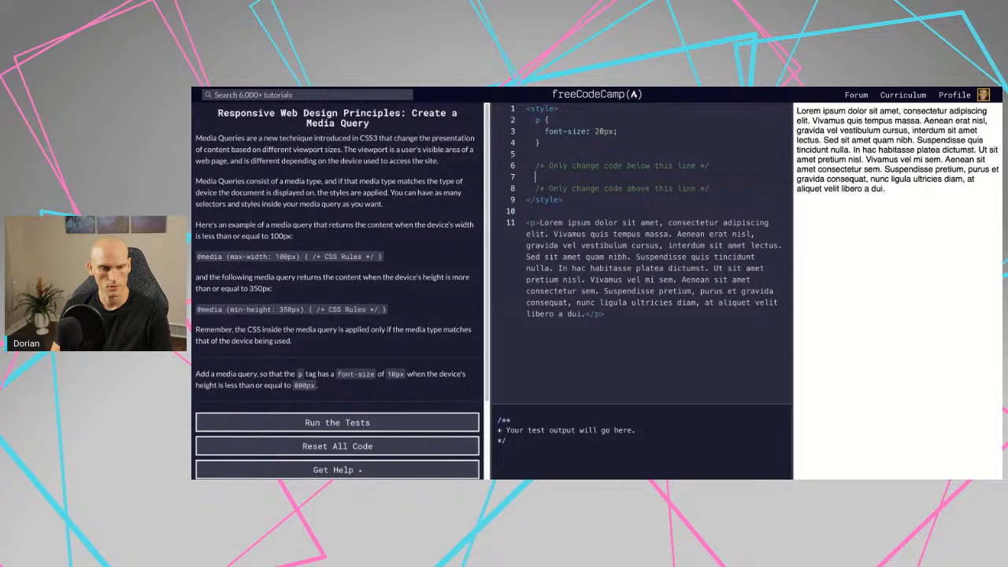
type("@med")
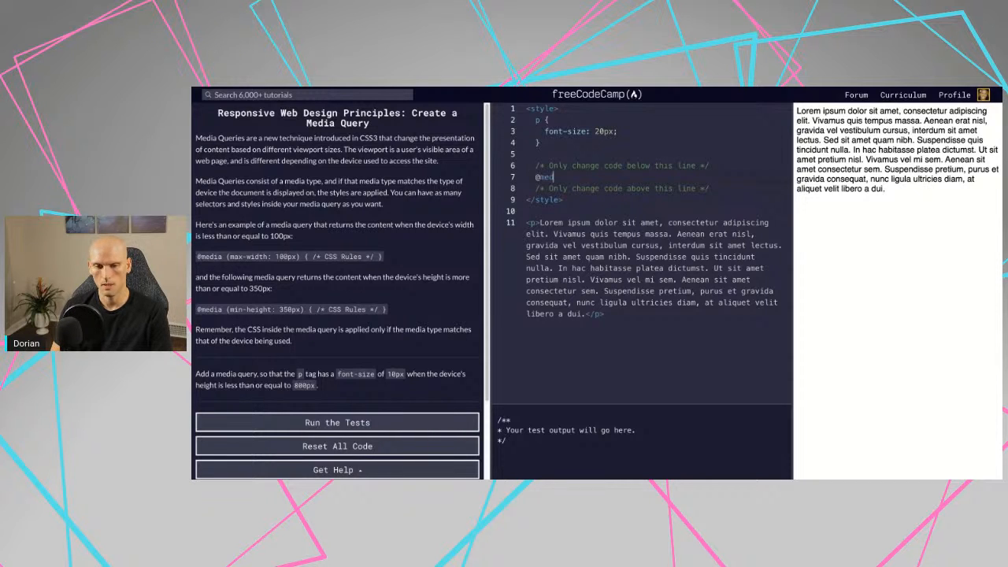
type("ia")
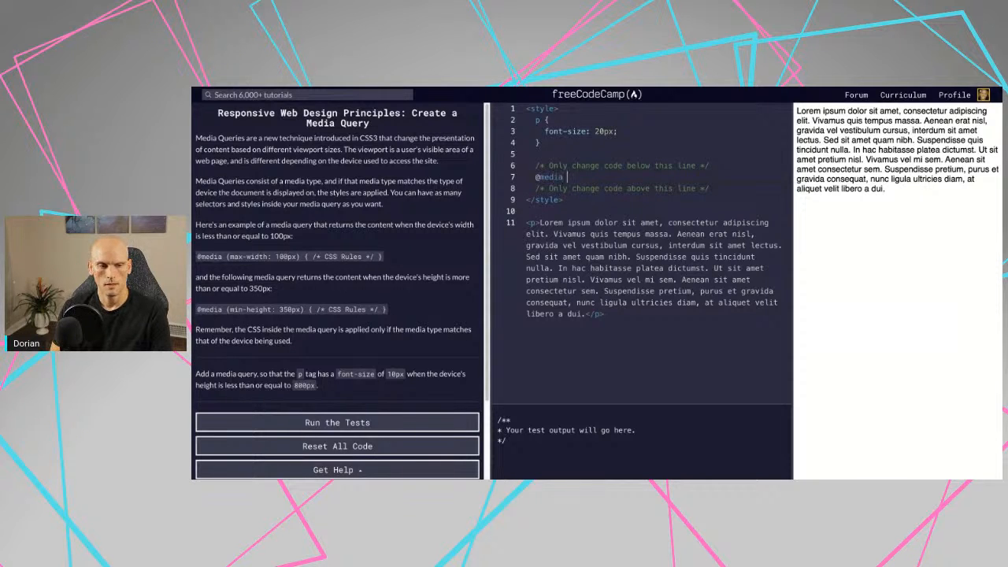
type("{}")
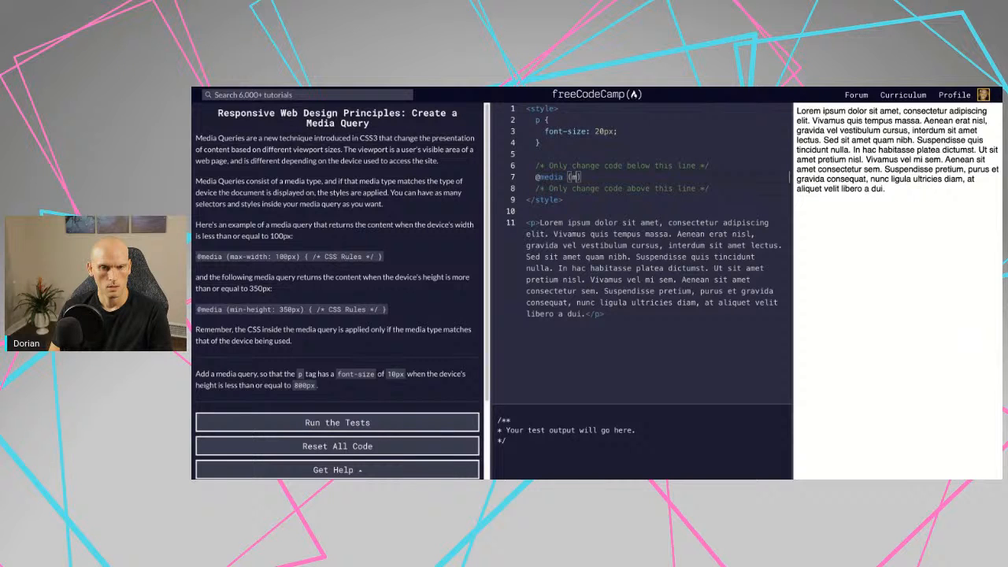
type("max-height")
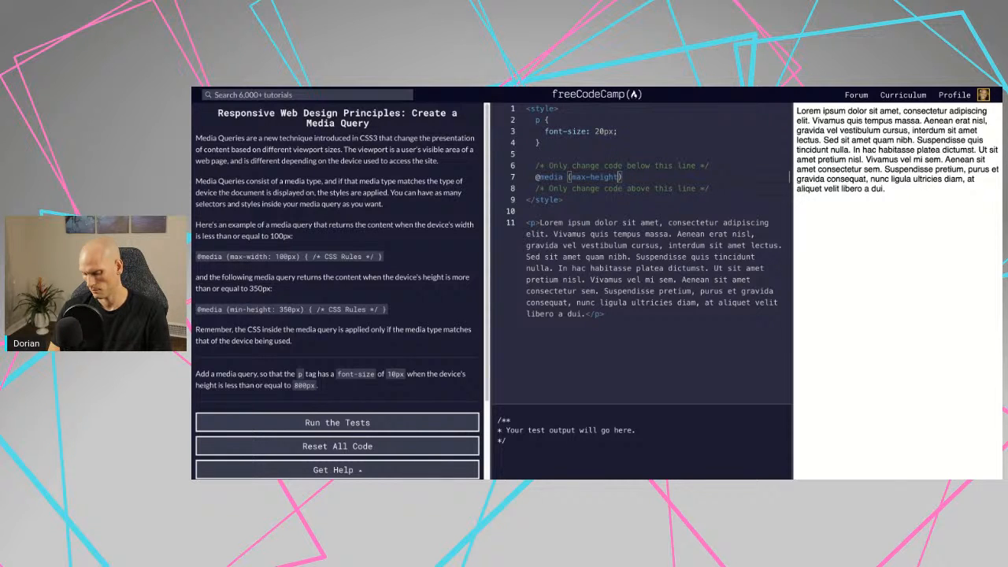
type("80")
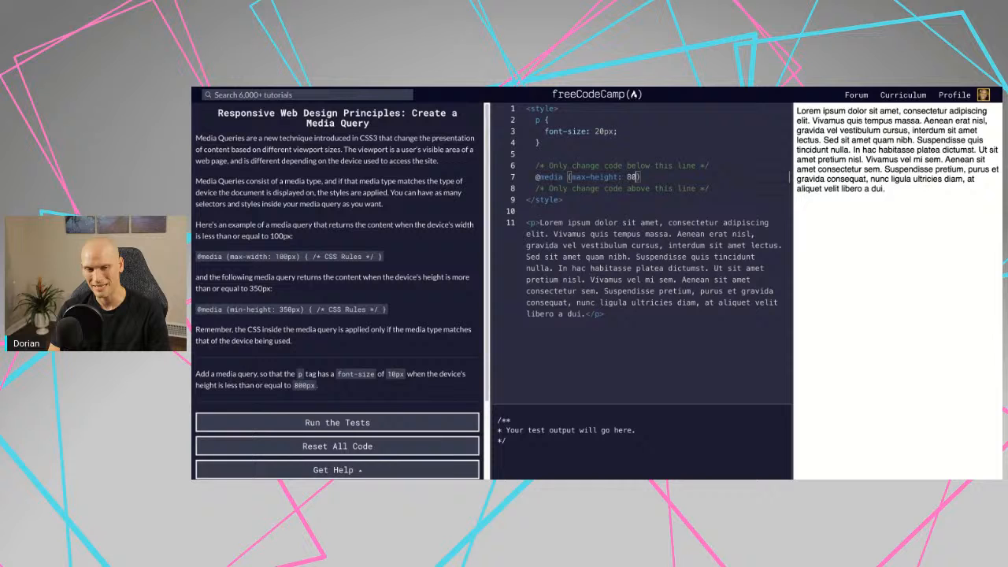
type("0px")
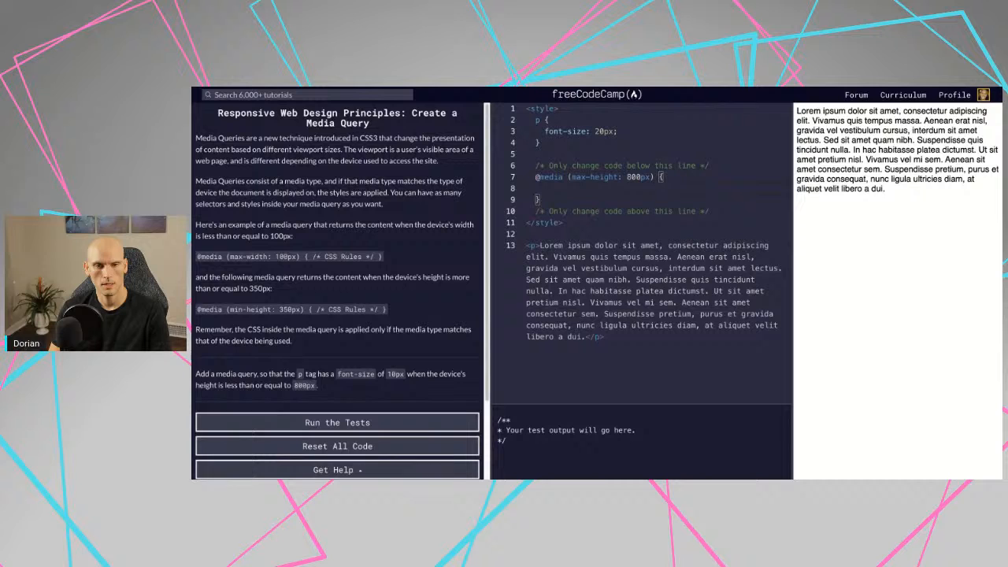
- Add a p rule with font-size: 10px inside the query, then pass the tests and submit
type("p {")
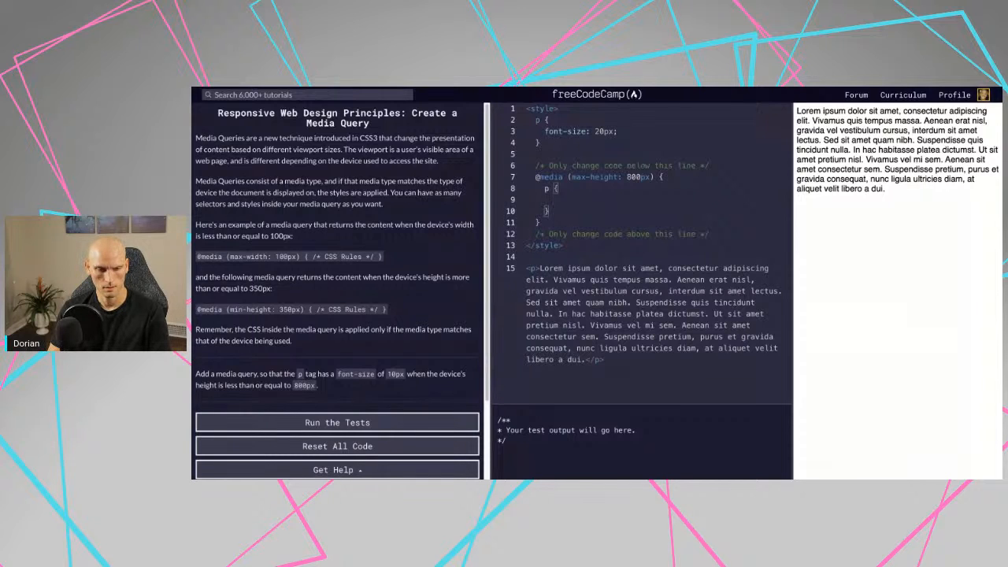
type("fi")
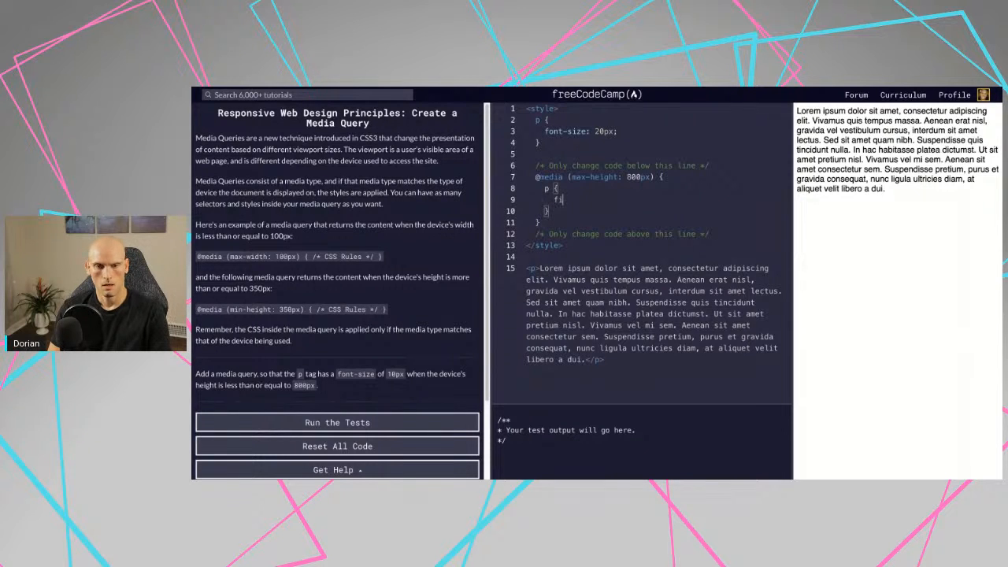
type("font-s")
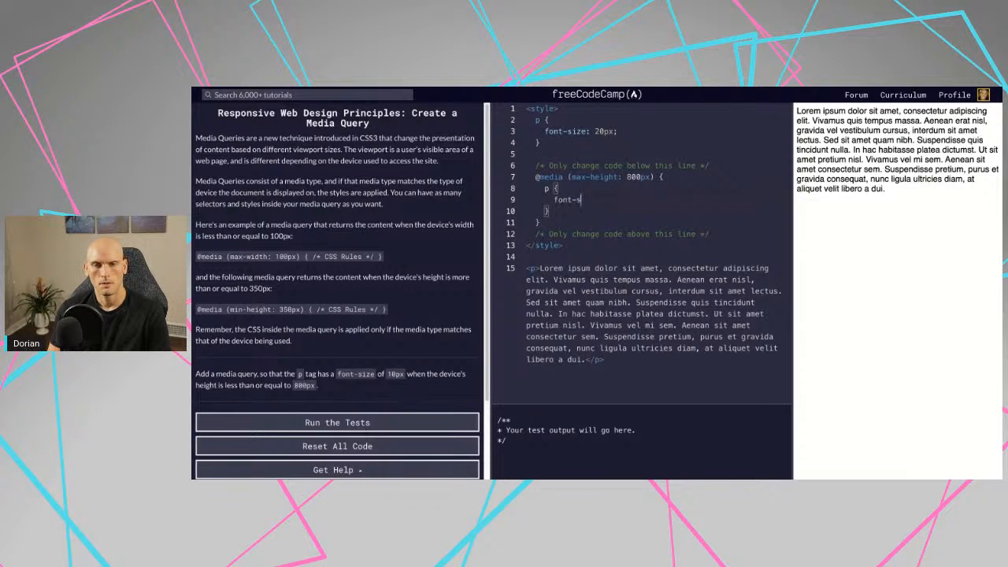
type("ize:")
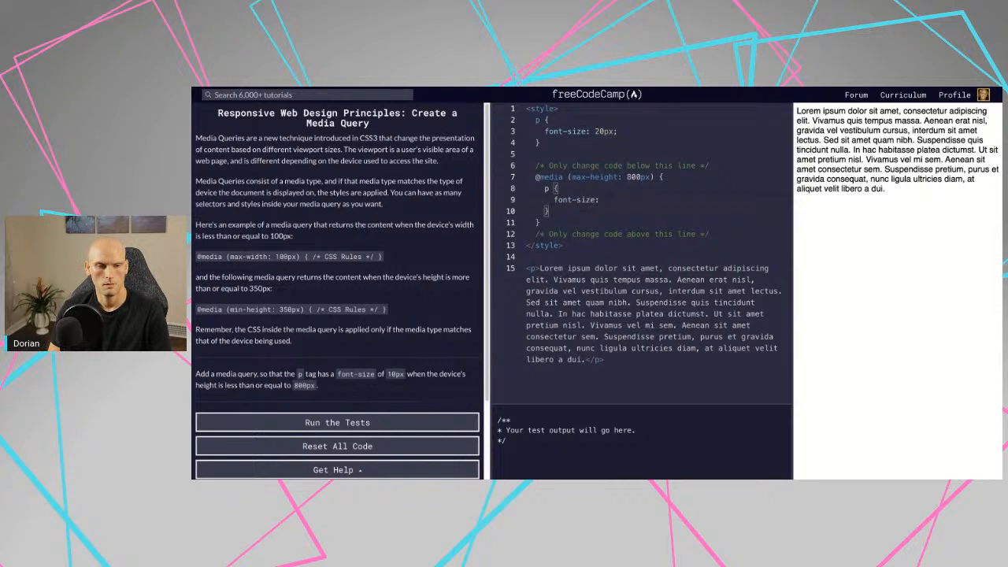
type("10px")
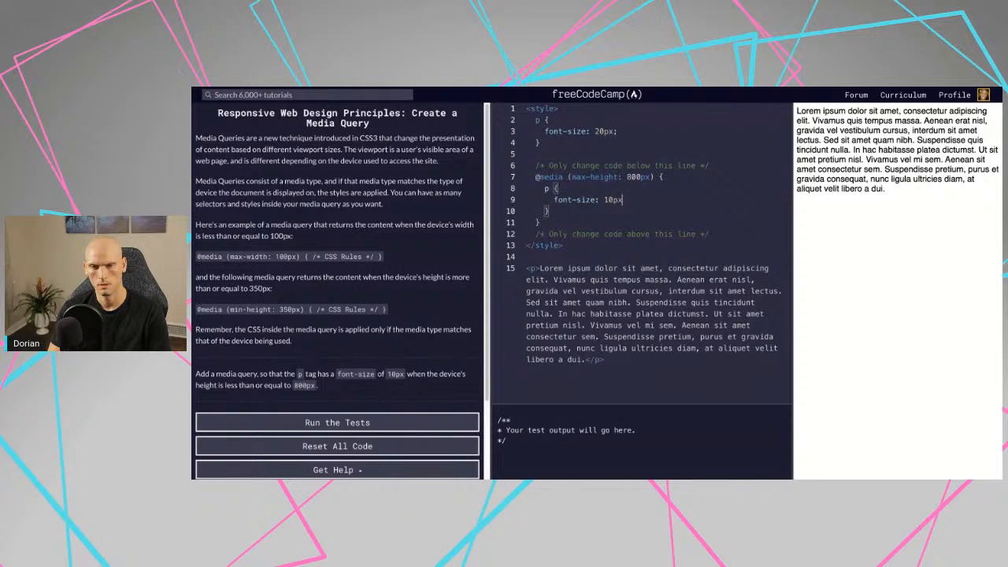
type(";")
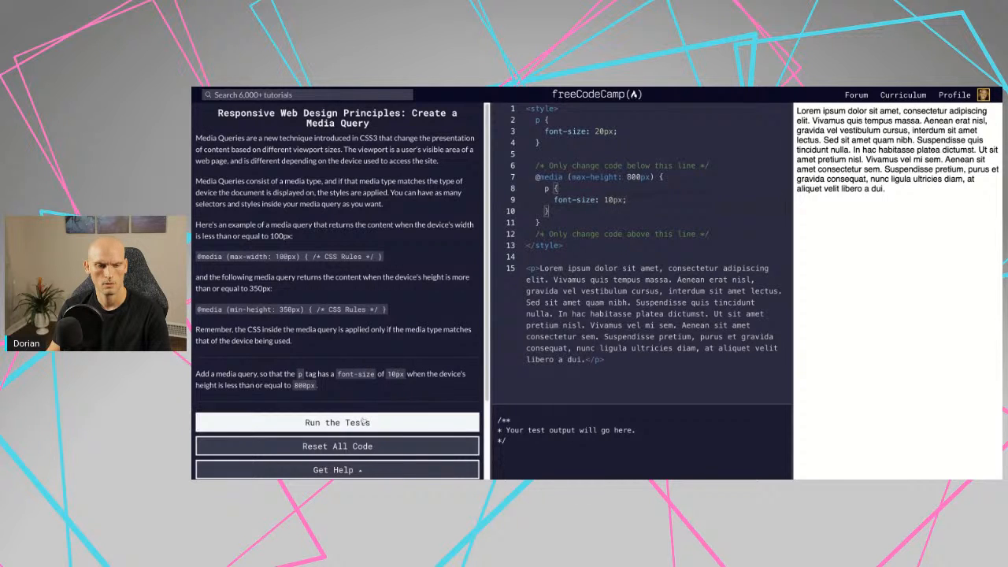
left_click(337, 422)
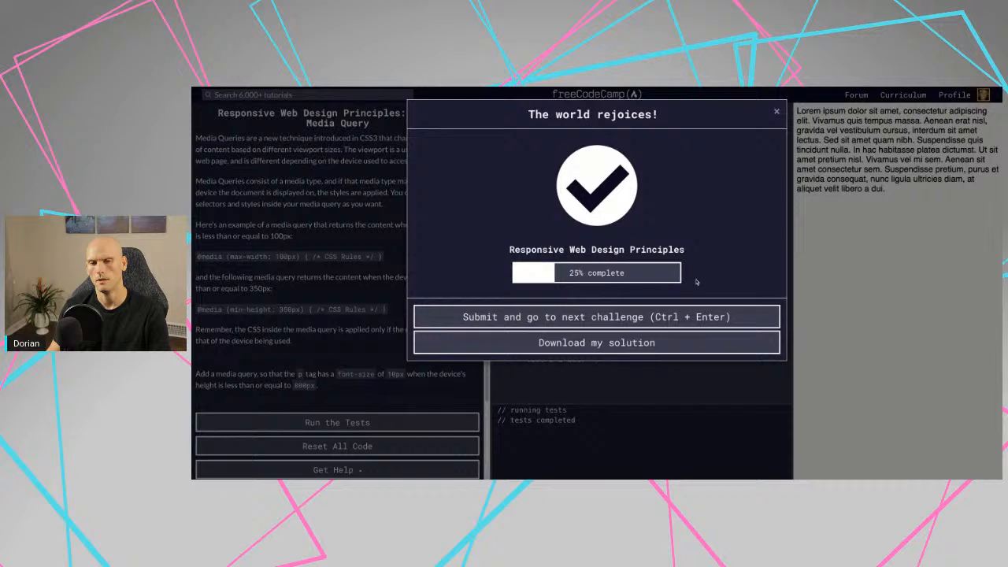
mouse_move(596, 316)
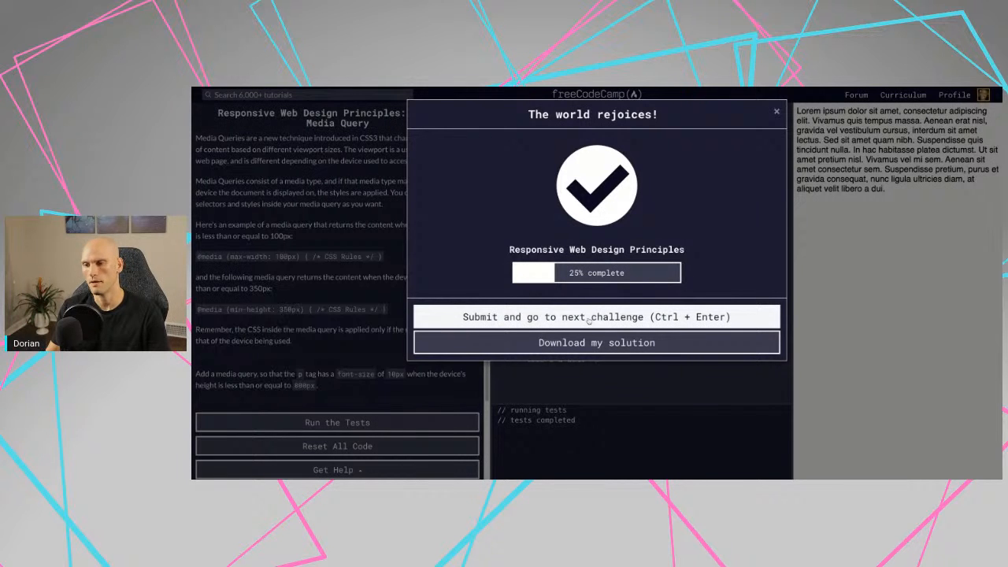
left_click(596, 316)
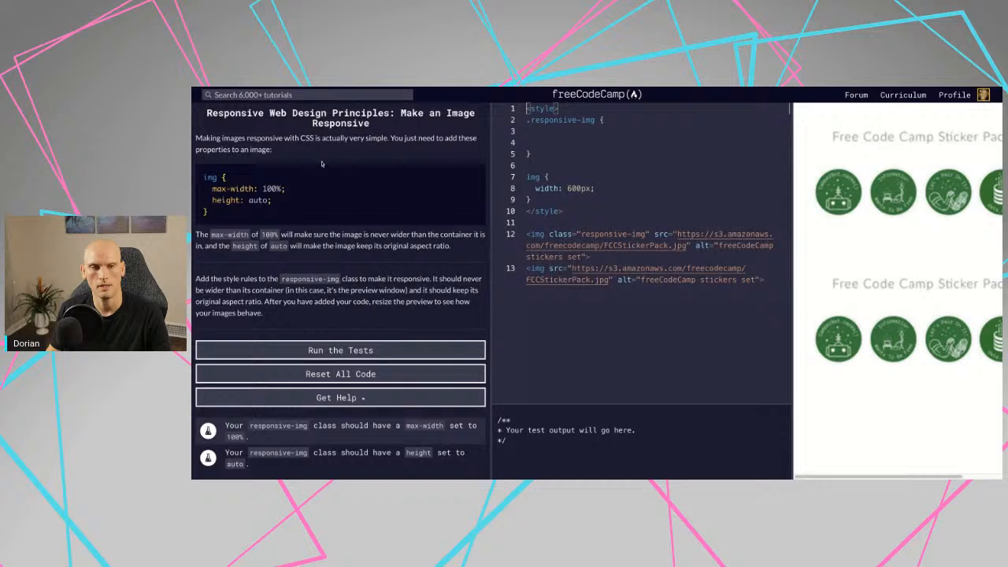
mouse_move(393, 156)
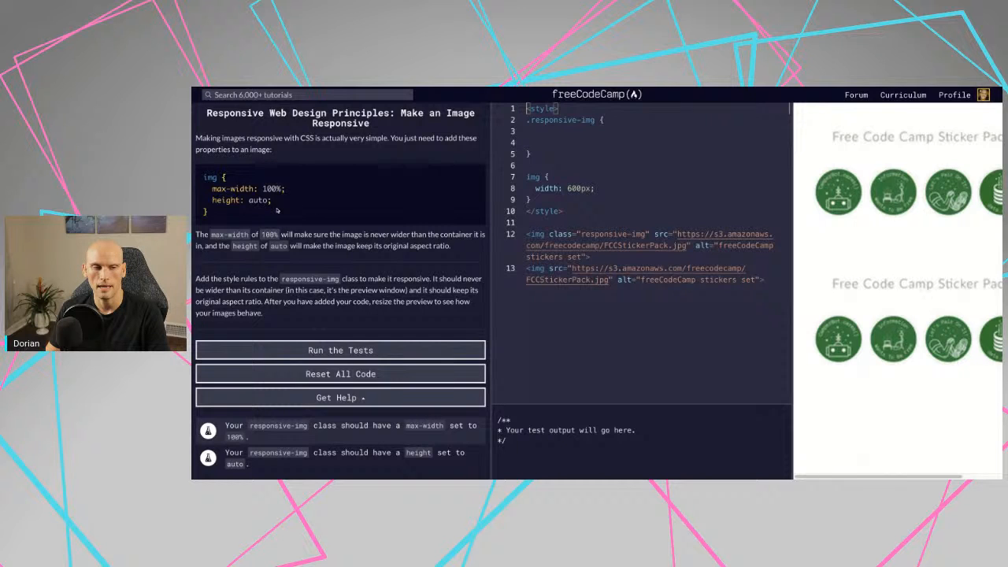
- Select the example max-width and height declarations in the instructions
left_click_drag(213, 188, 271, 200)
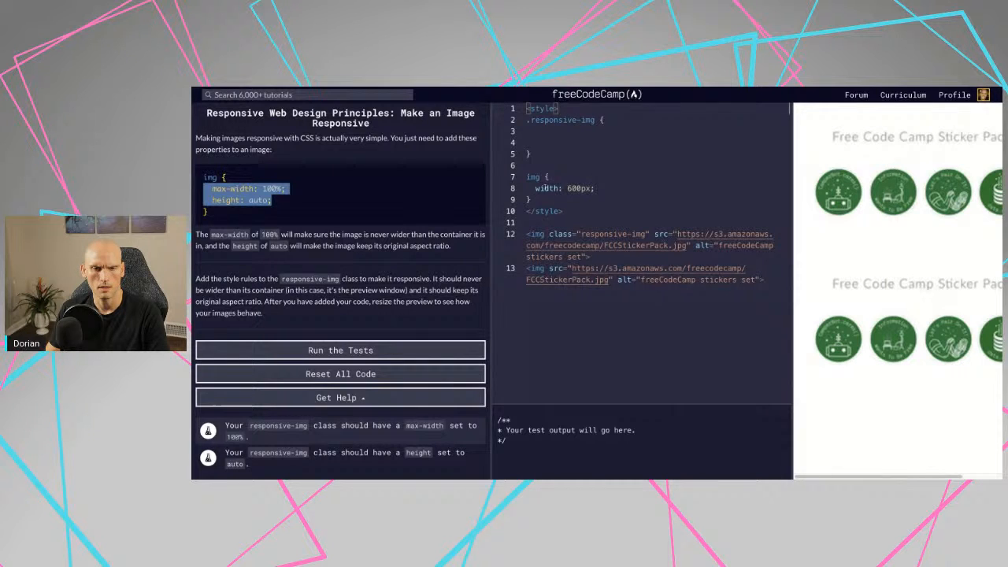
mouse_move(314, 276)
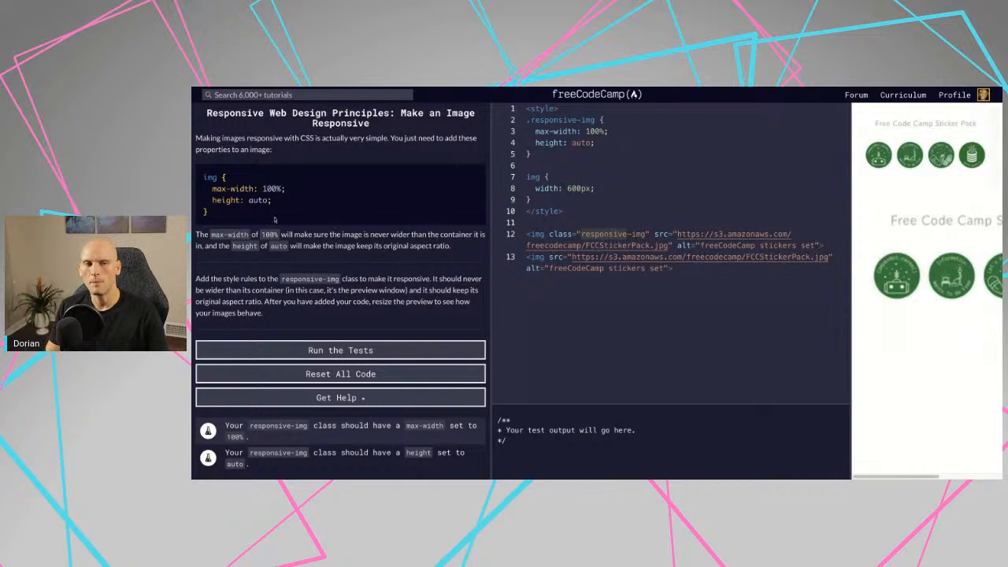
- Highlight the responsive-img class on the first image in the editor
double_click(239, 199)
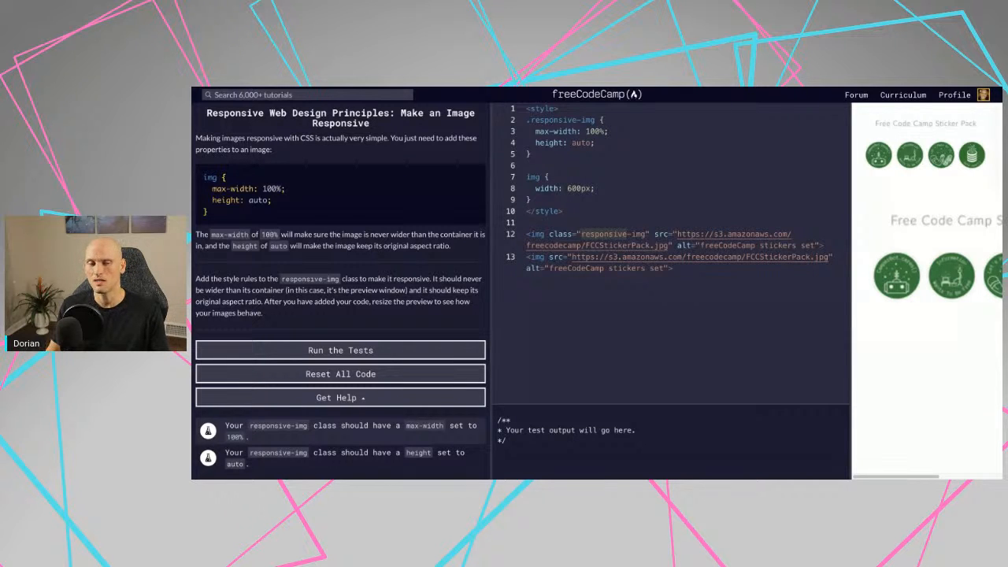
mouse_move(237, 207)
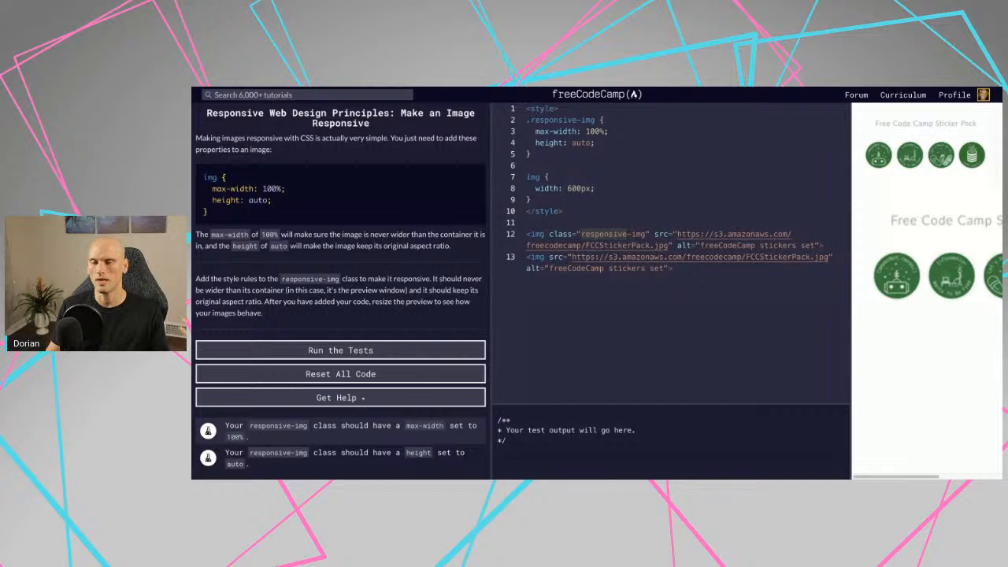
- Pass the responsive image tests and submit, advancing to the Retina Image challenge
left_click(340, 350)
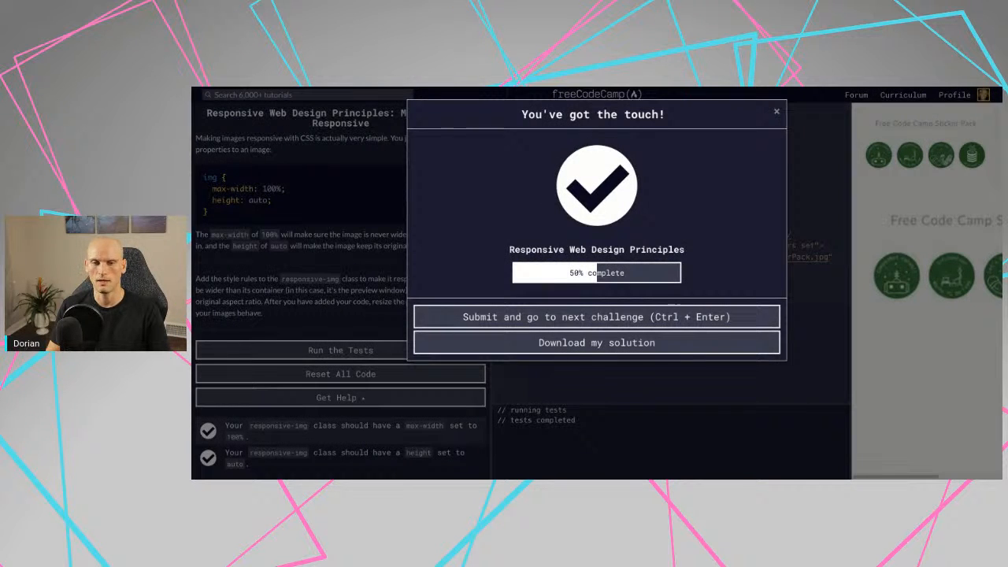
left_click(596, 316)
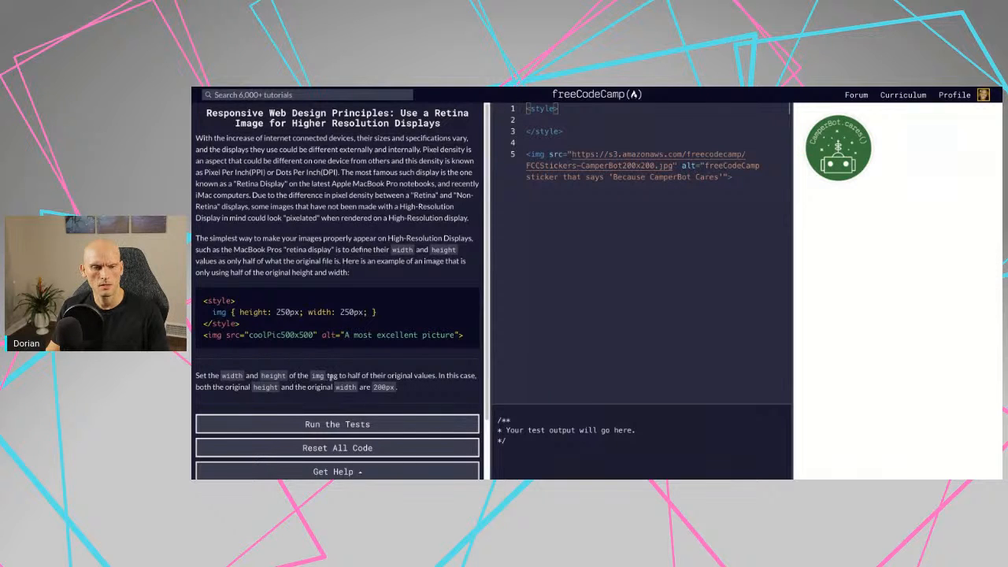
mouse_move(455, 371)
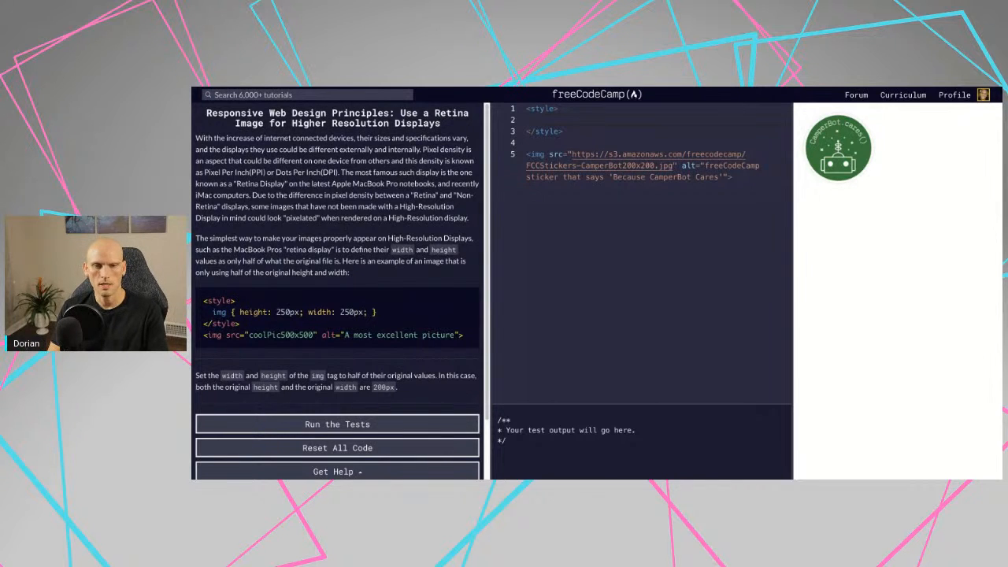
- Set the img rule's height and width to 100px each and run the tests
type("img {")
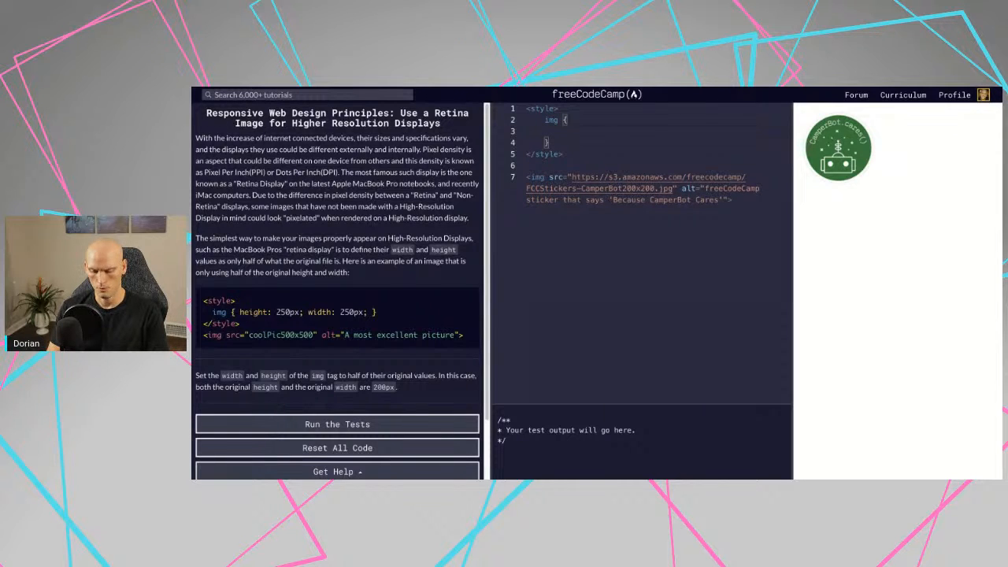
type("height")
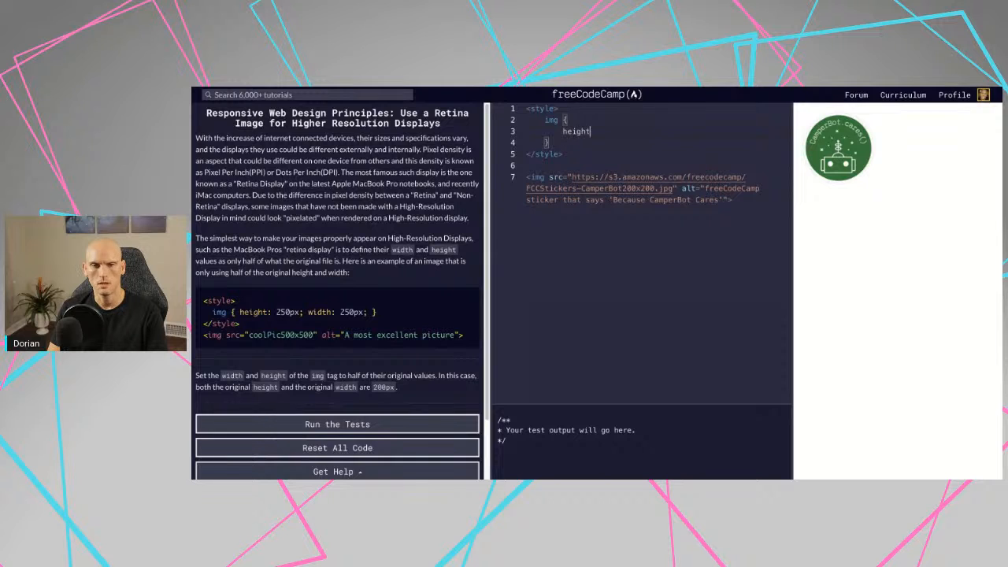
type(": 100px;")
type("width: 1")
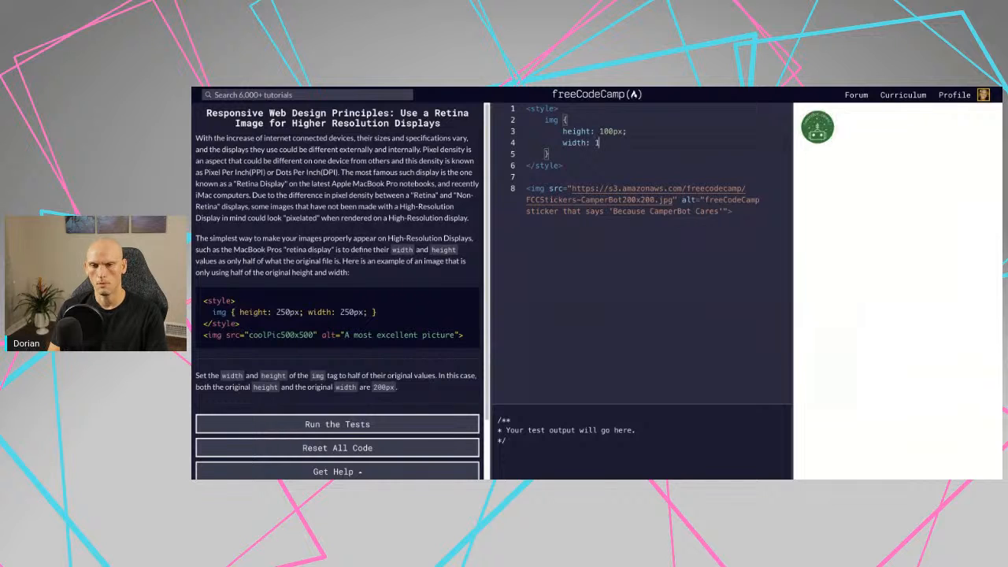
type("00px;")
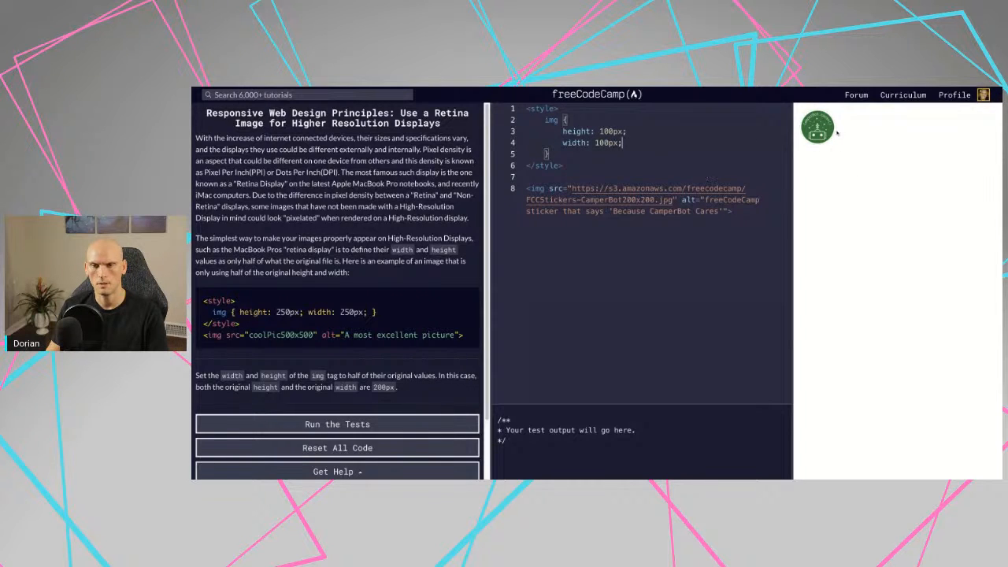
left_click(337, 424)
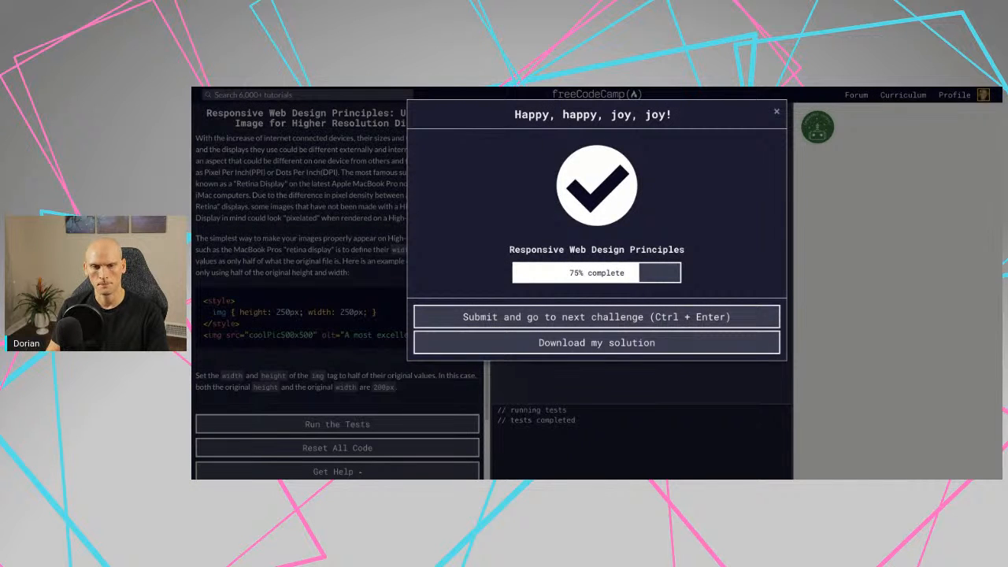
- Submit the Retina image solution to open Make Typography Responsive
left_click(597, 317)
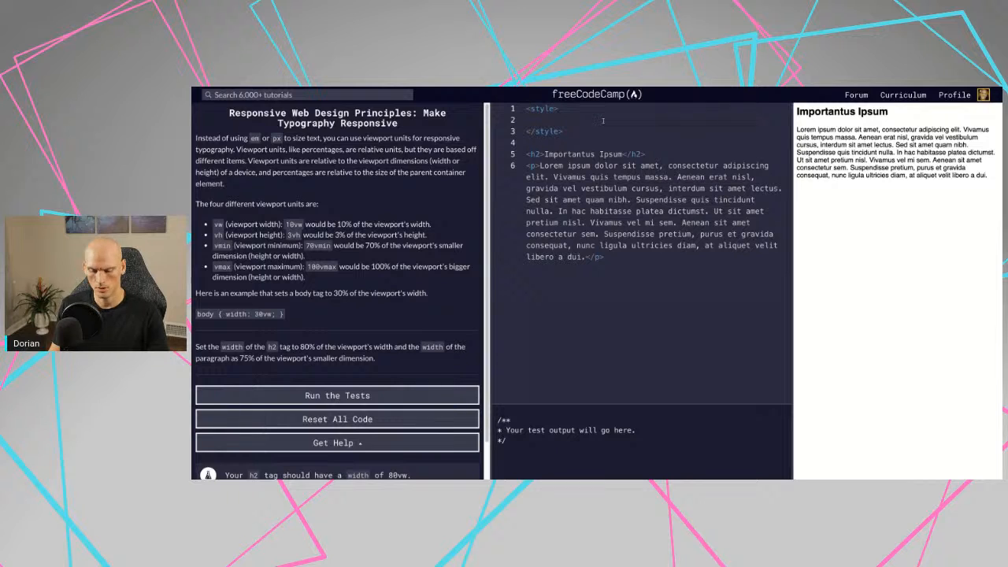
- Give the h2 rule width: 80vw and add an empty p rule below it
type("h2 {")
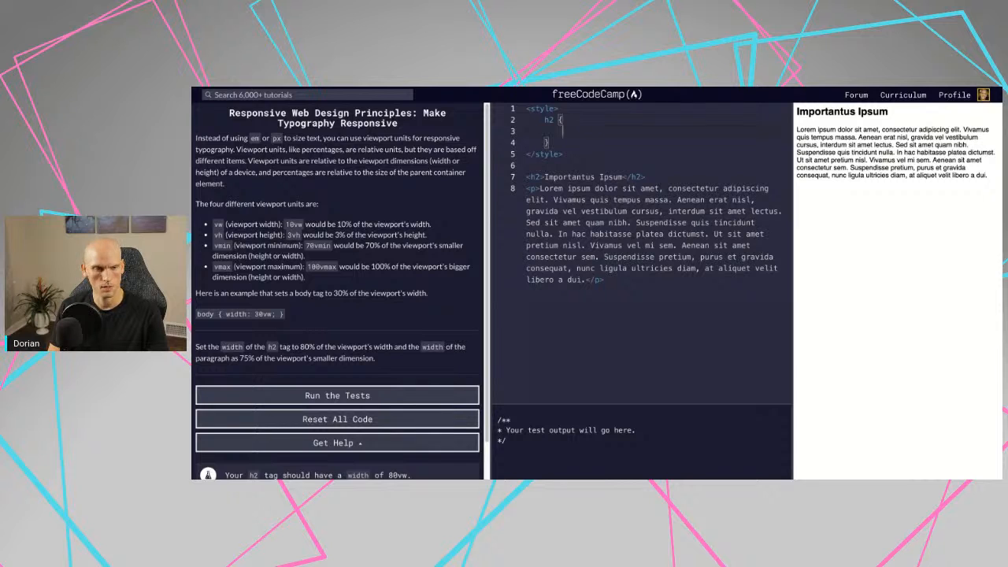
type("vw")
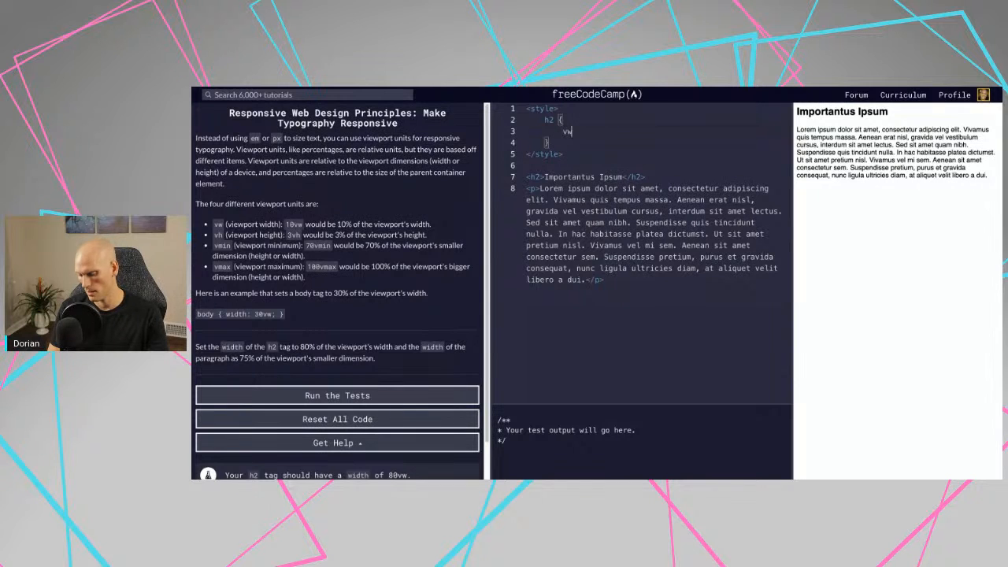
key("Backspace")
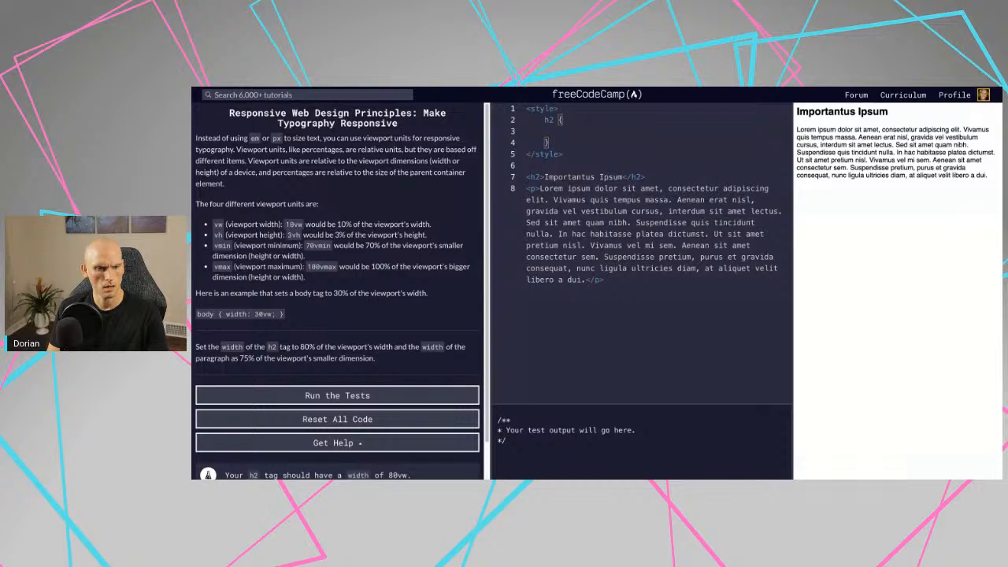
type("width")
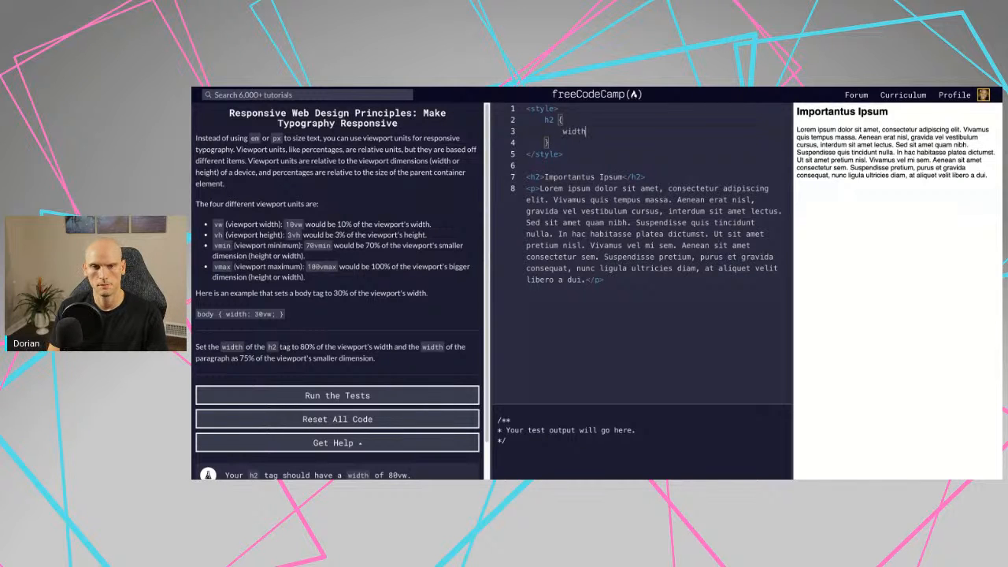
type(": v")
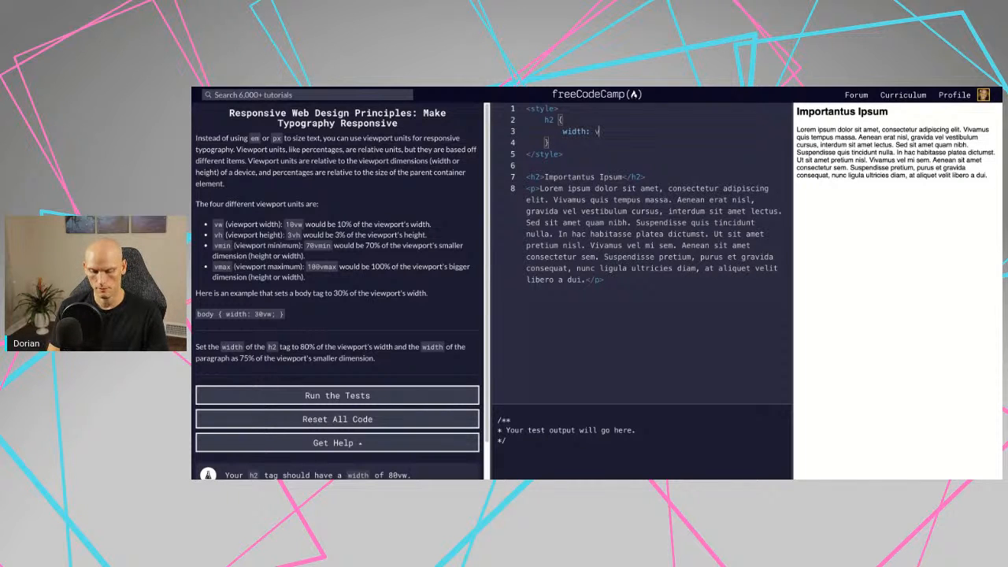
type("w;")
type("p {")
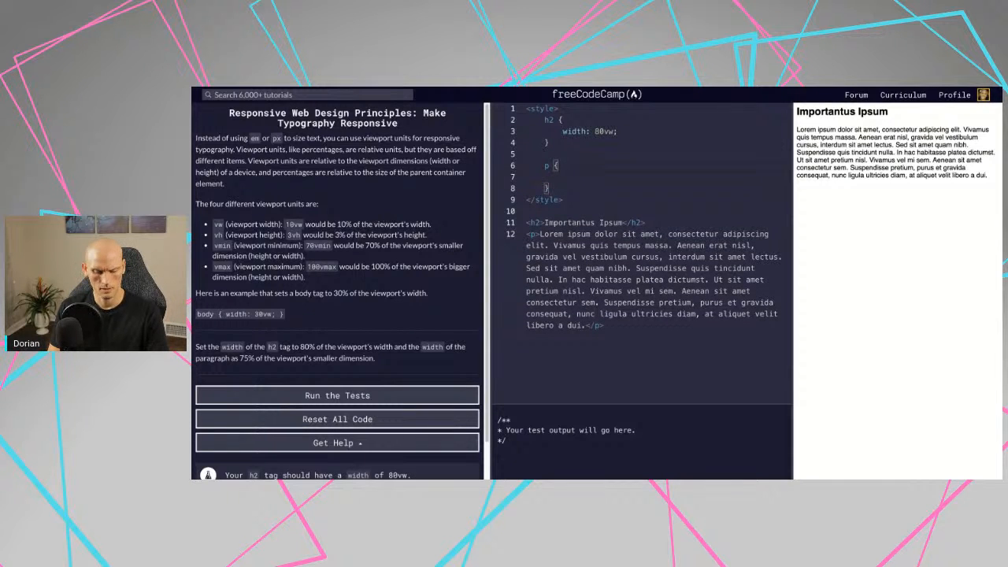
- Add the declaration width: 75vw; inside the p rule
type("width")
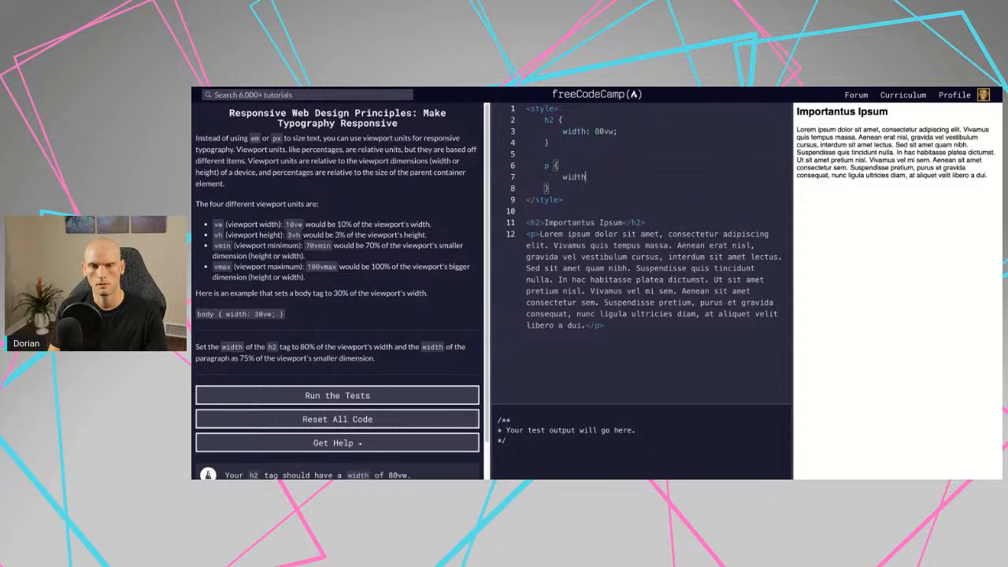
type(":")
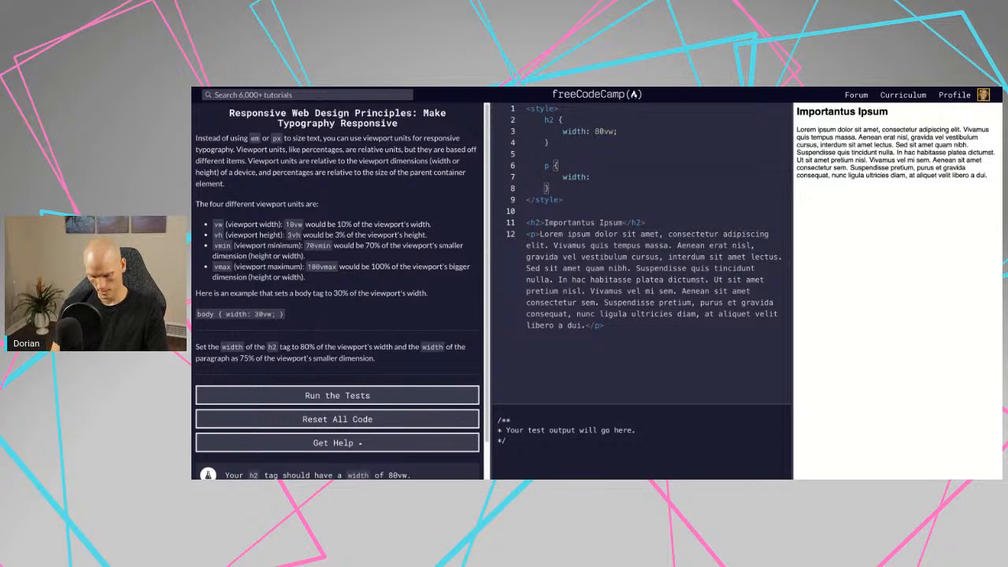
type("75")
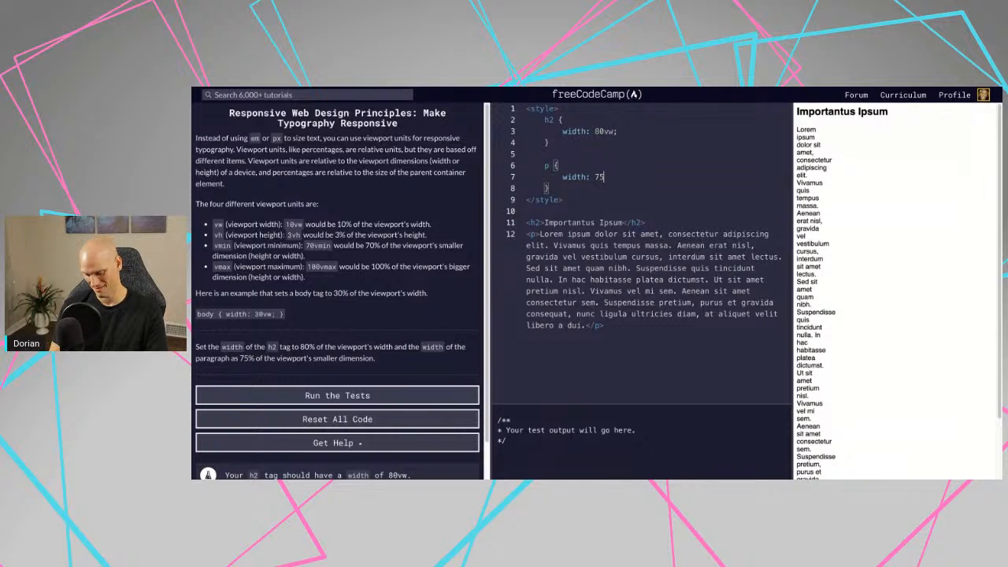
type("v")
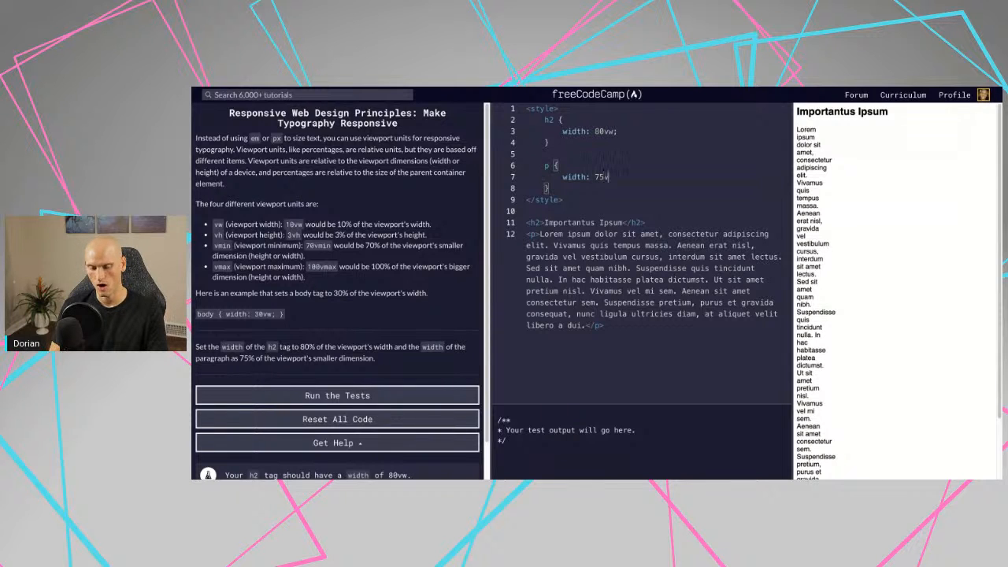
type("vw;")
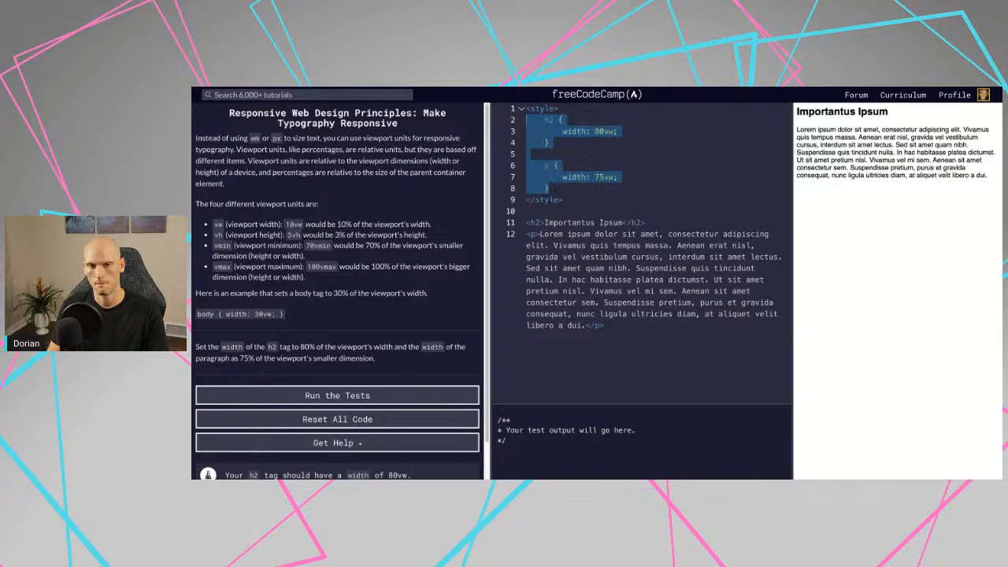
- Change the paragraph width from 75vw to 75vmin and run the tests
left_click(337, 396)
type("min")
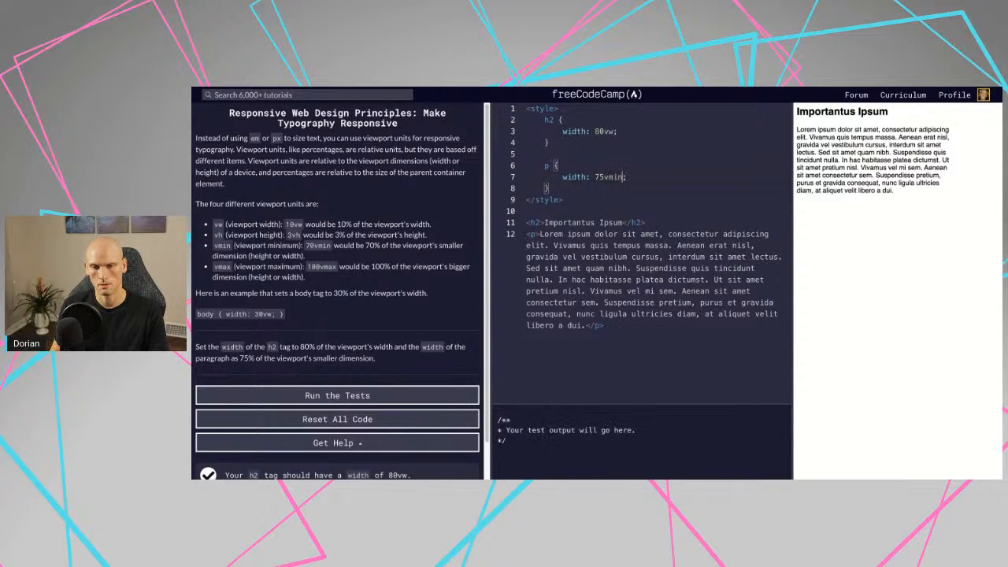
left_click(338, 396)
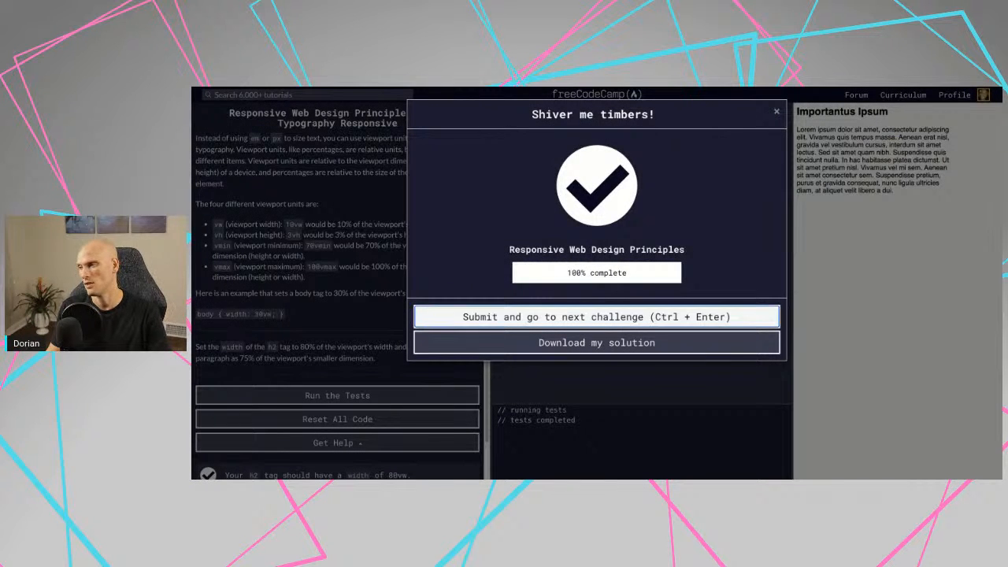
- Submit the typography solution and advance to the CSS Flexbox introduction
left_click(596, 316)
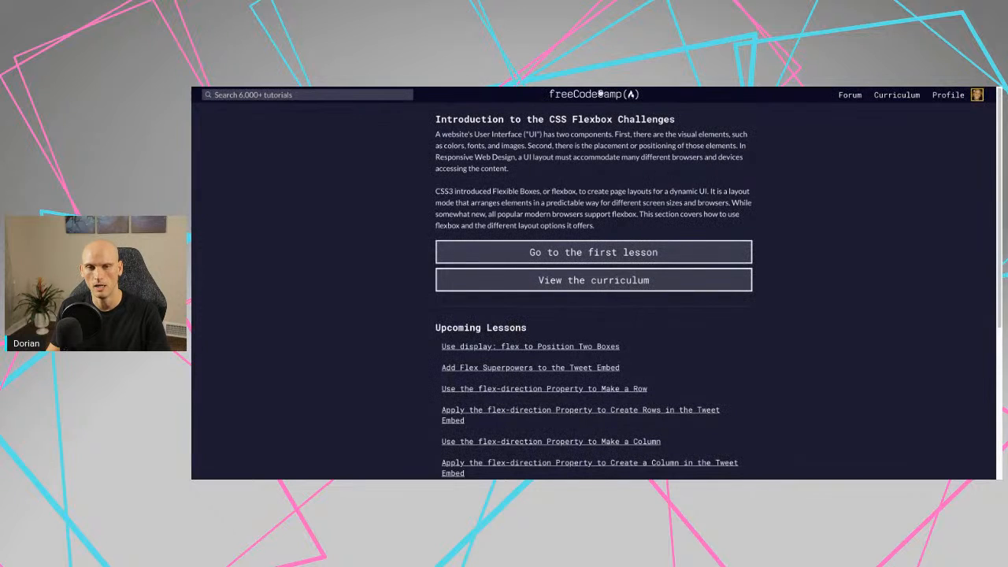
mouse_move(869, 141)
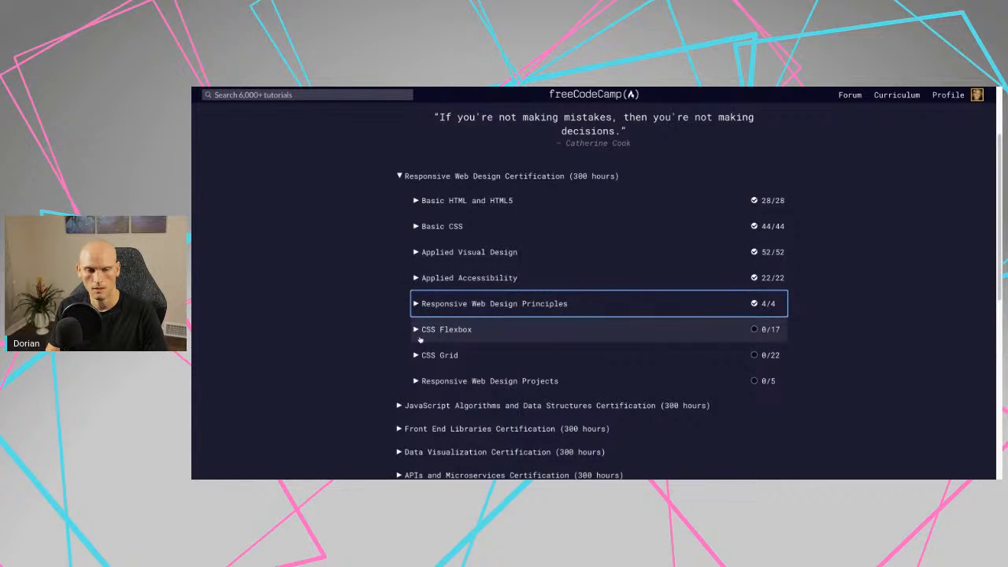
left_click(447, 329)
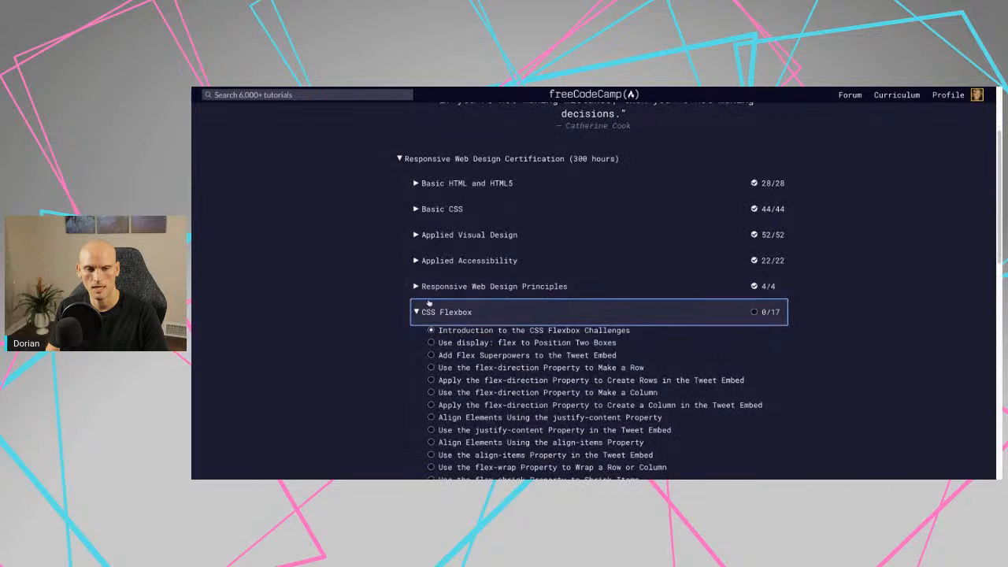
left_click(447, 312)
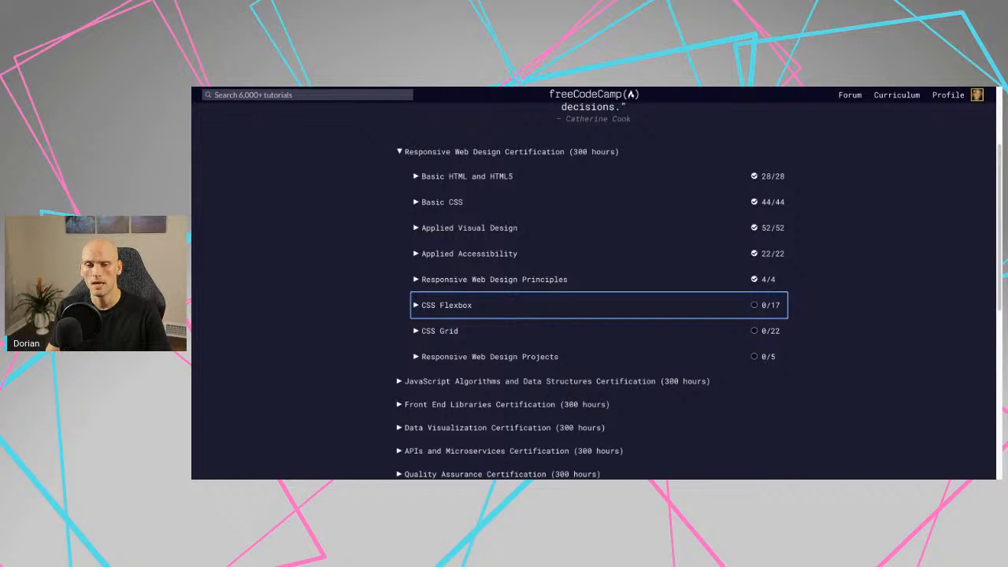
mouse_move(452, 342)
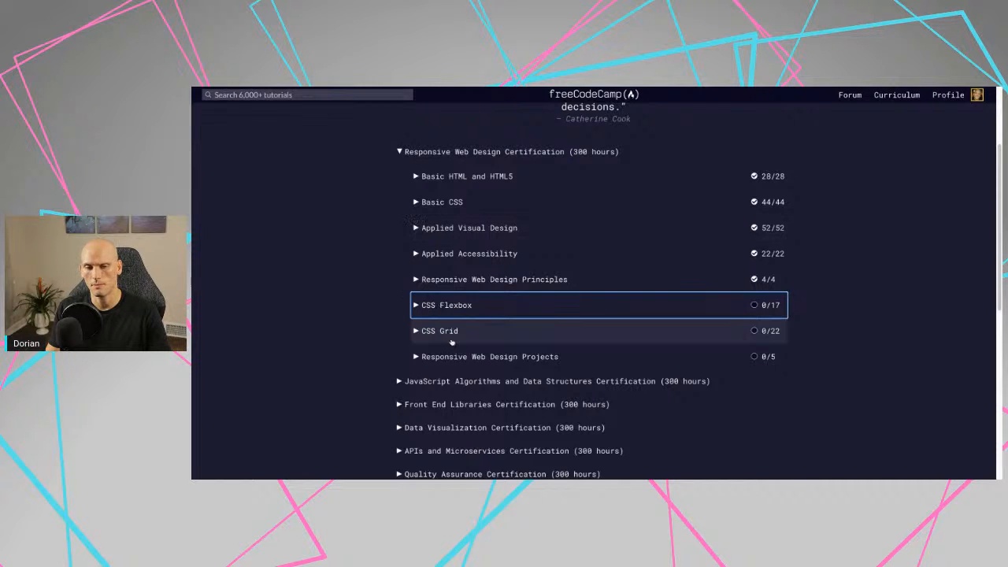
left_click(438, 331)
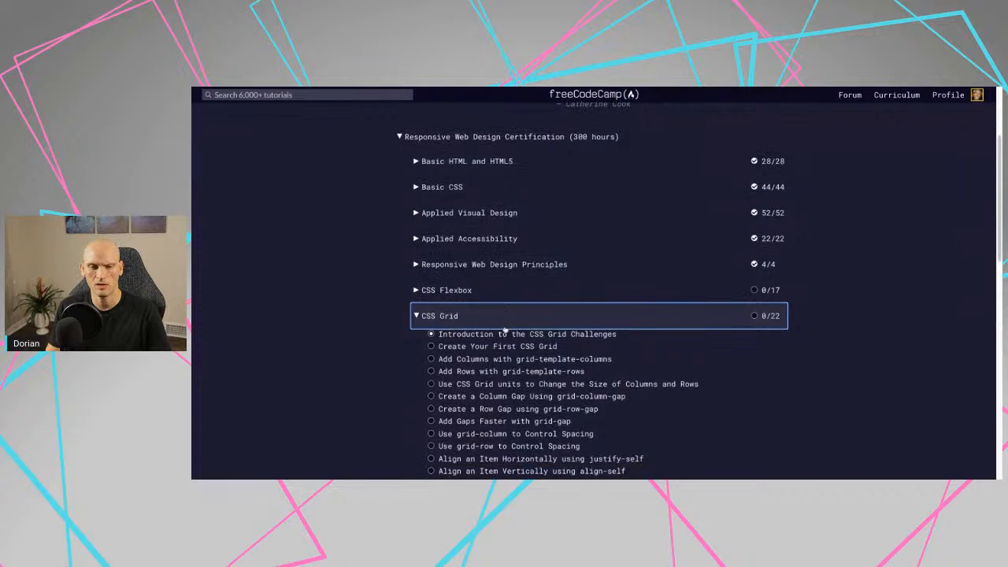
left_click(439, 316)
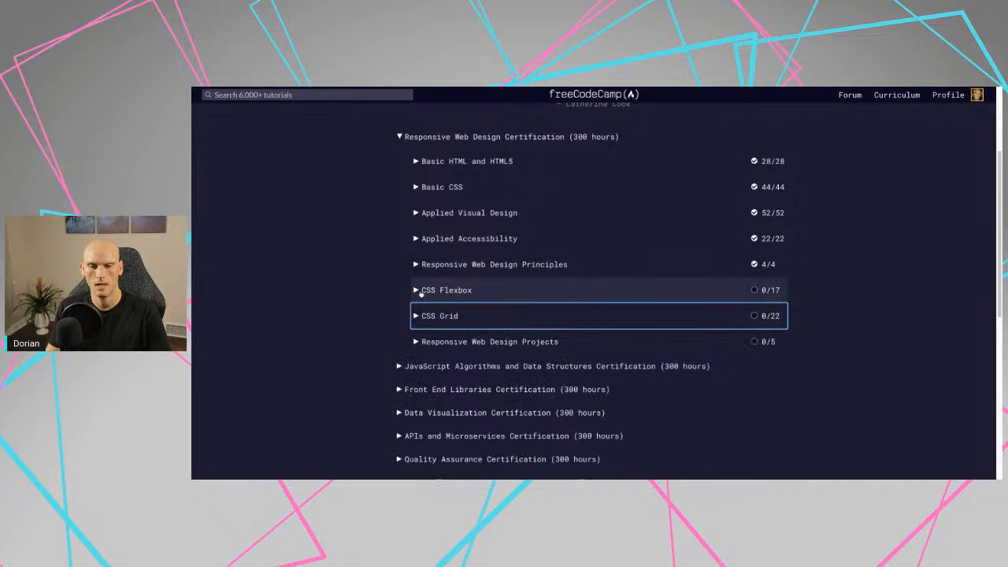
left_click(447, 290)
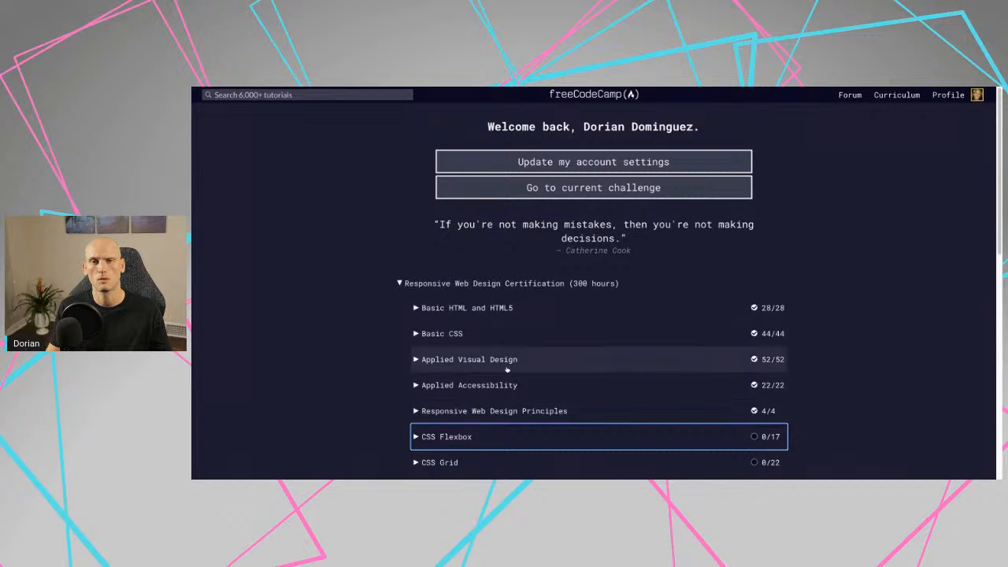
scroll("down", 3)
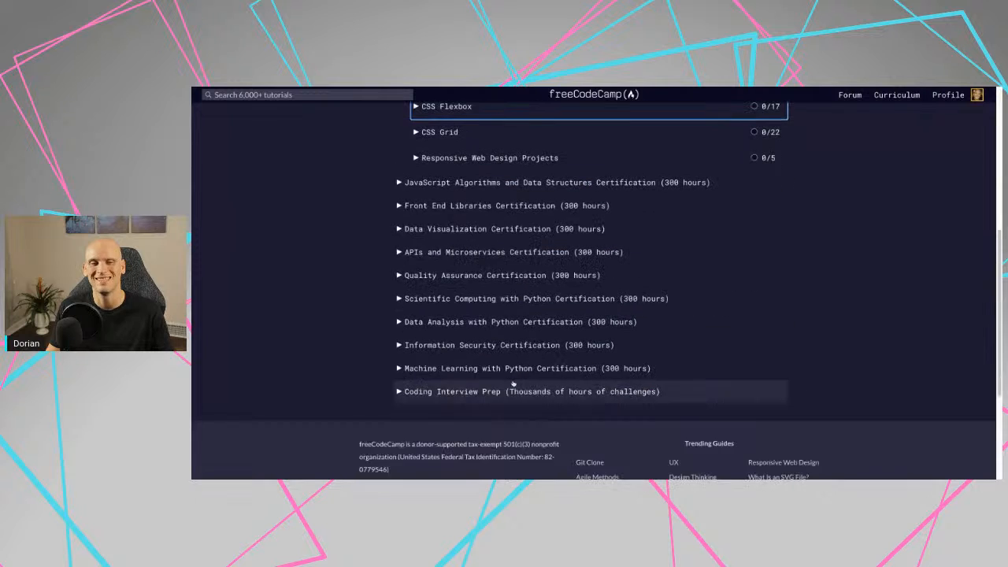
scroll("up", 3)
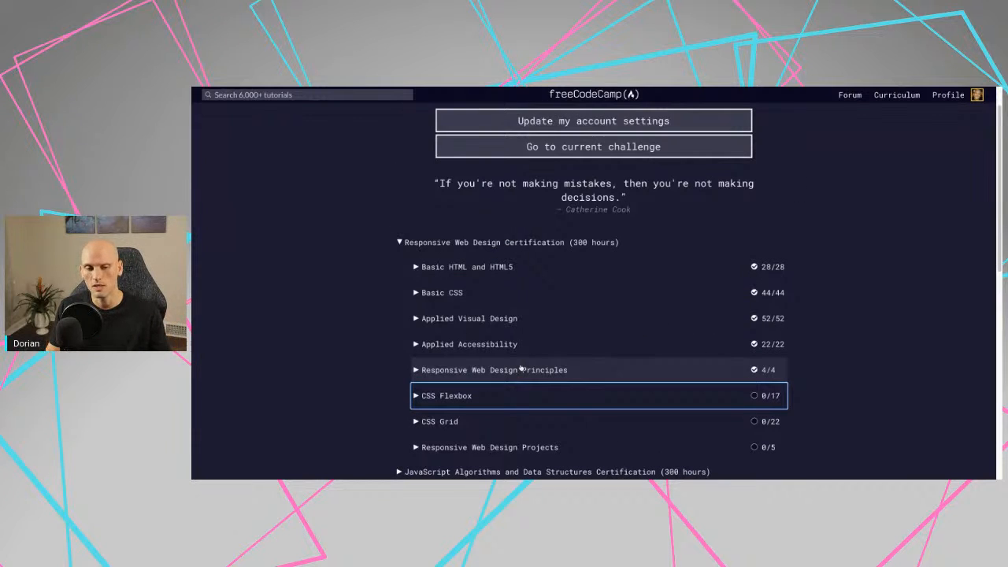